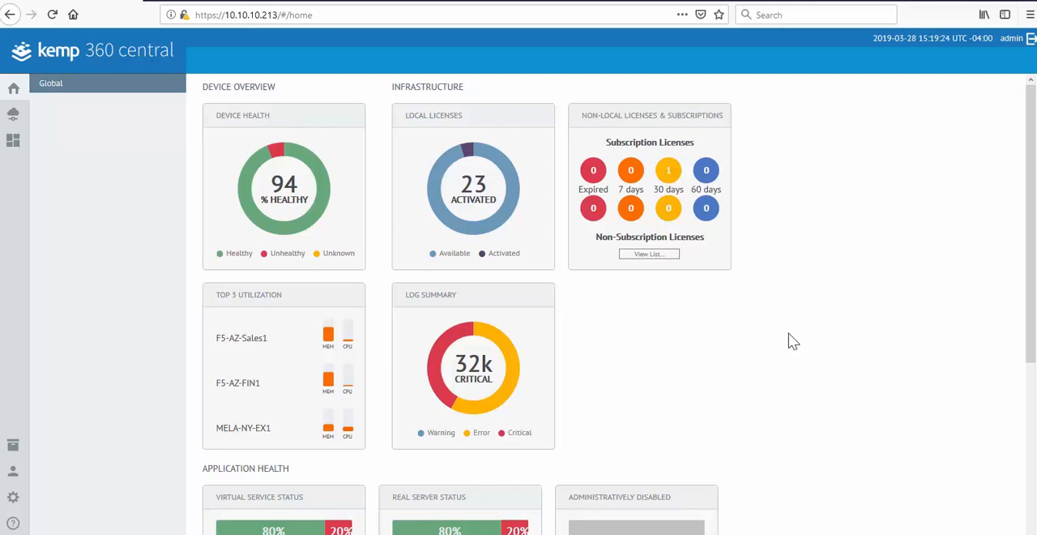
# Step: Show the All Networks health monitoring summary and browse the network tree
pyautogui.scroll(-3)
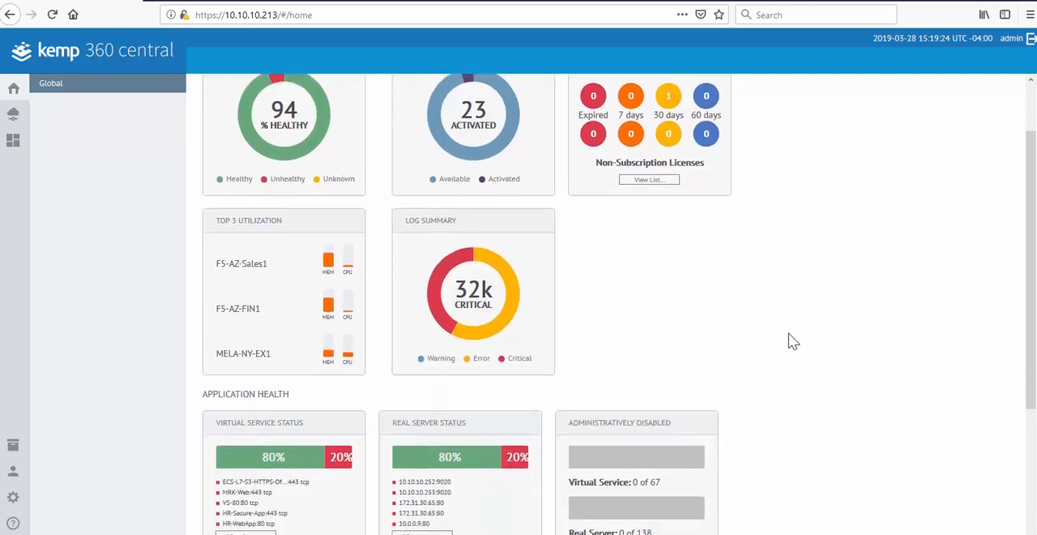
pyautogui.scroll(-3)
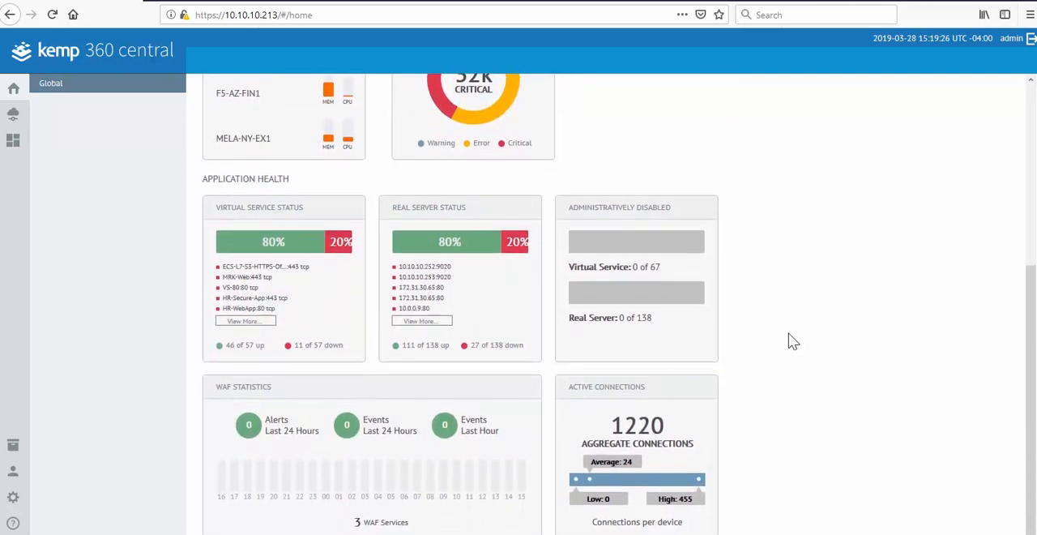
pyautogui.scroll(3)
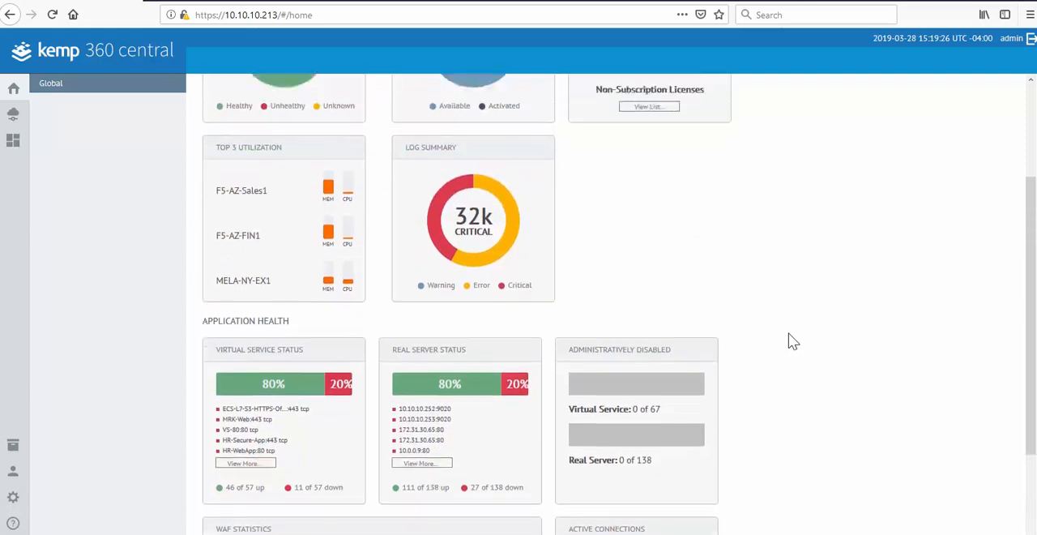
pyautogui.scroll(3)
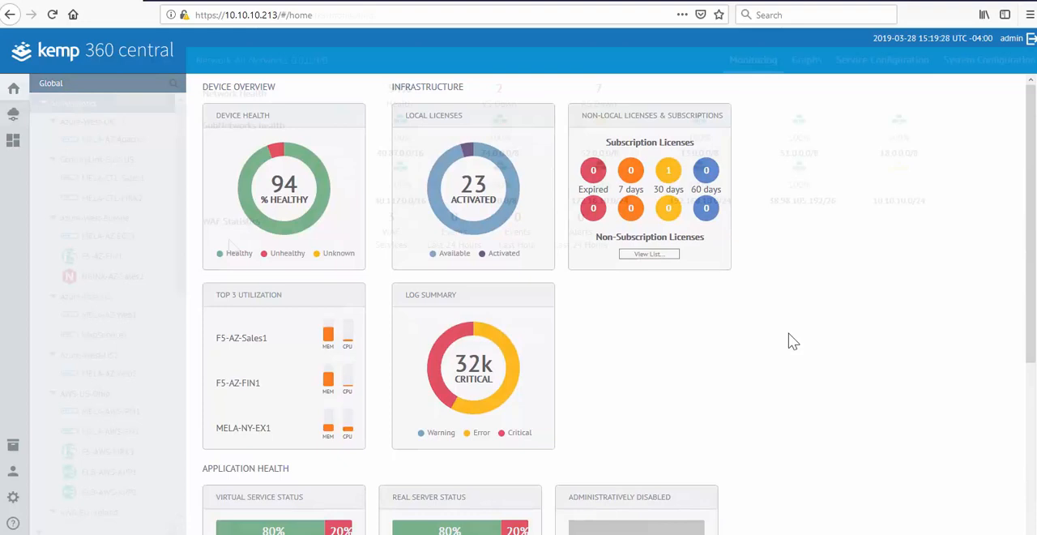
pyautogui.click(13, 114)
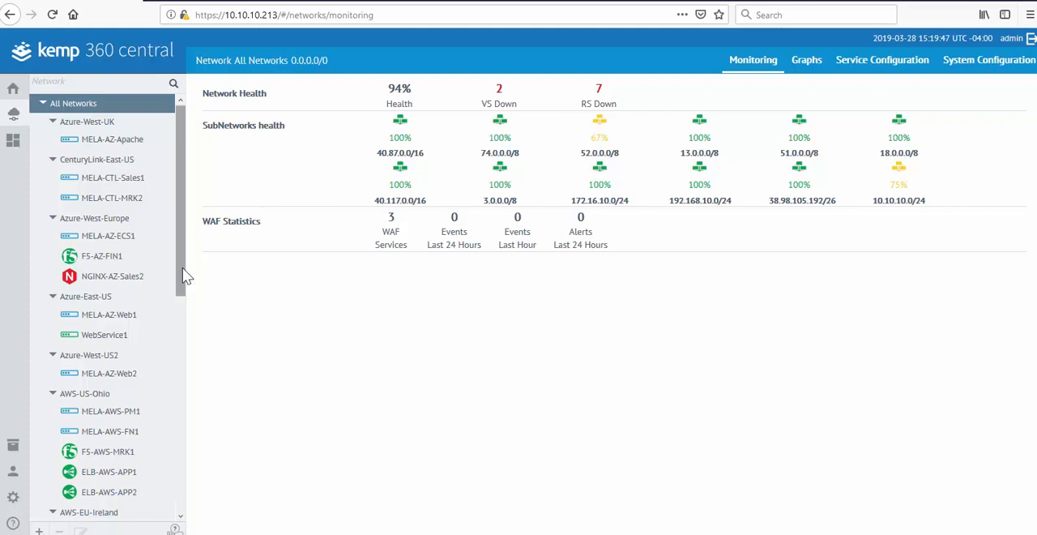
pyautogui.scroll(-3)
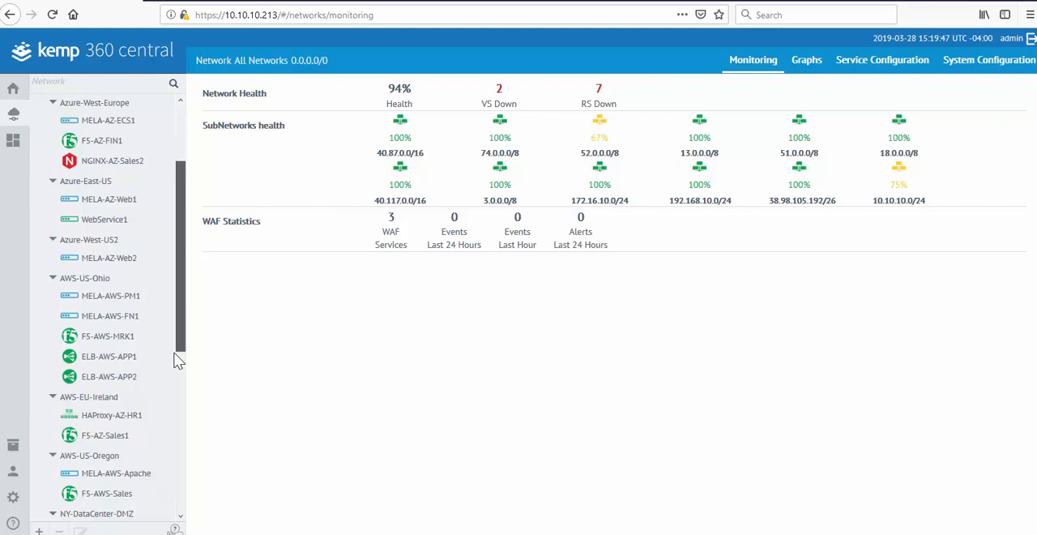
# Step: View MELA-NY-SHP1's monitoring page, expanding then collapsing its CPU and memory gauges
pyautogui.click(109, 393)
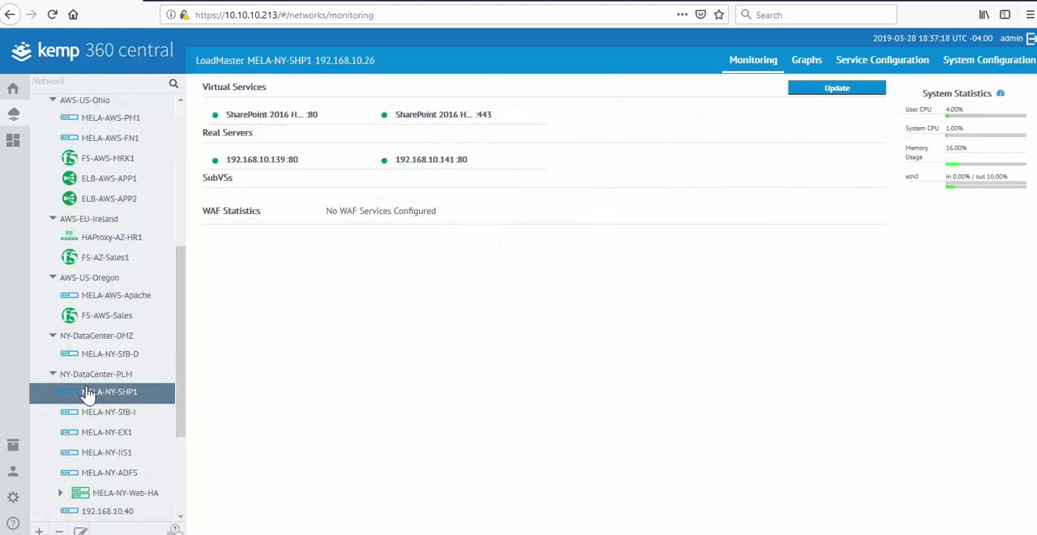
pyautogui.moveTo(332, 356)
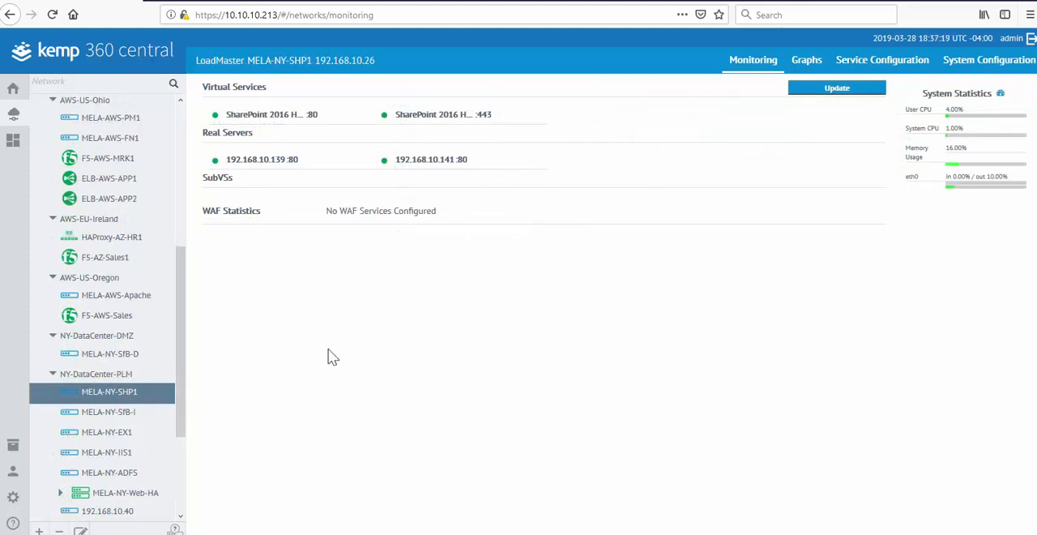
pyautogui.moveTo(462, 114)
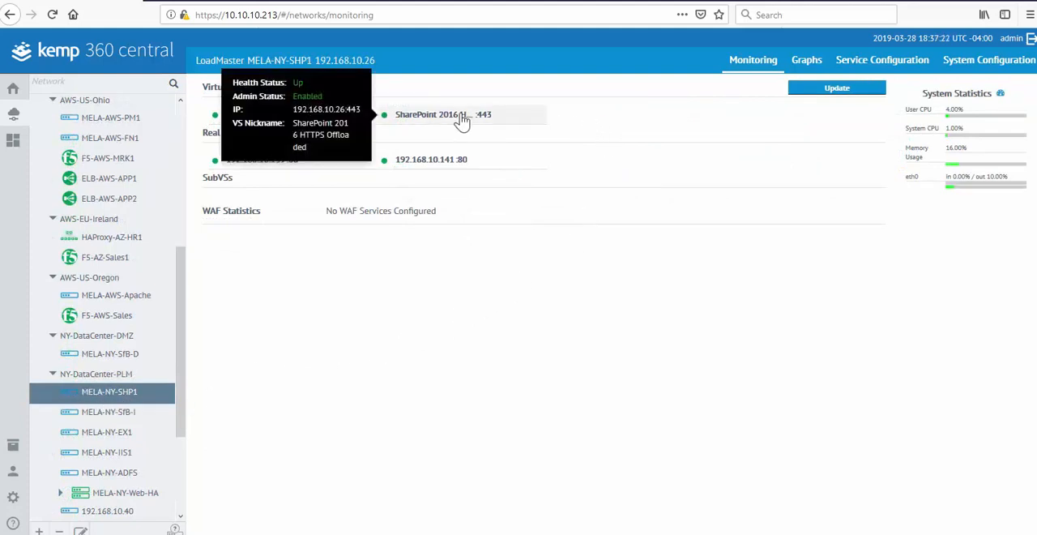
pyautogui.moveTo(431, 158)
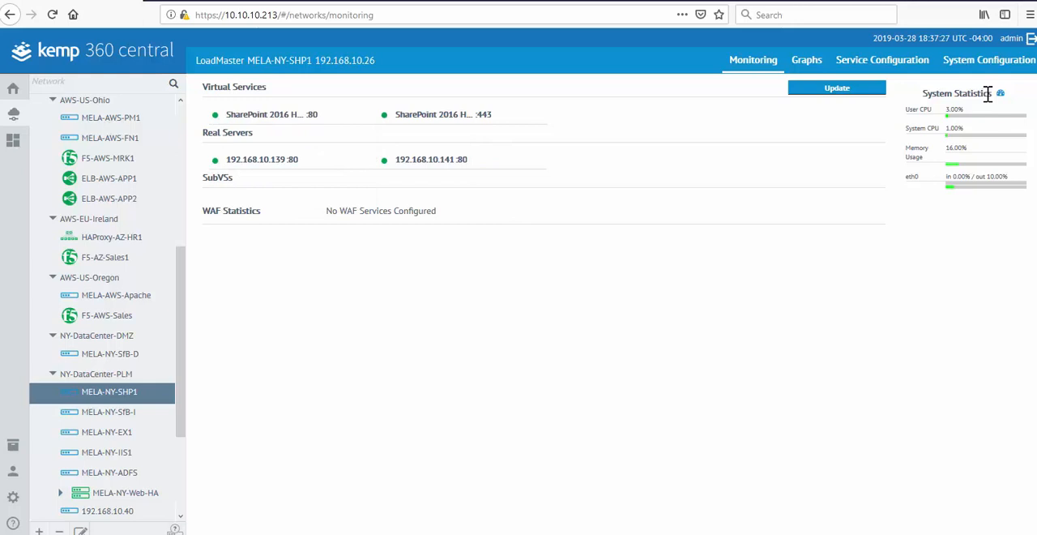
pyautogui.click(1000, 94)
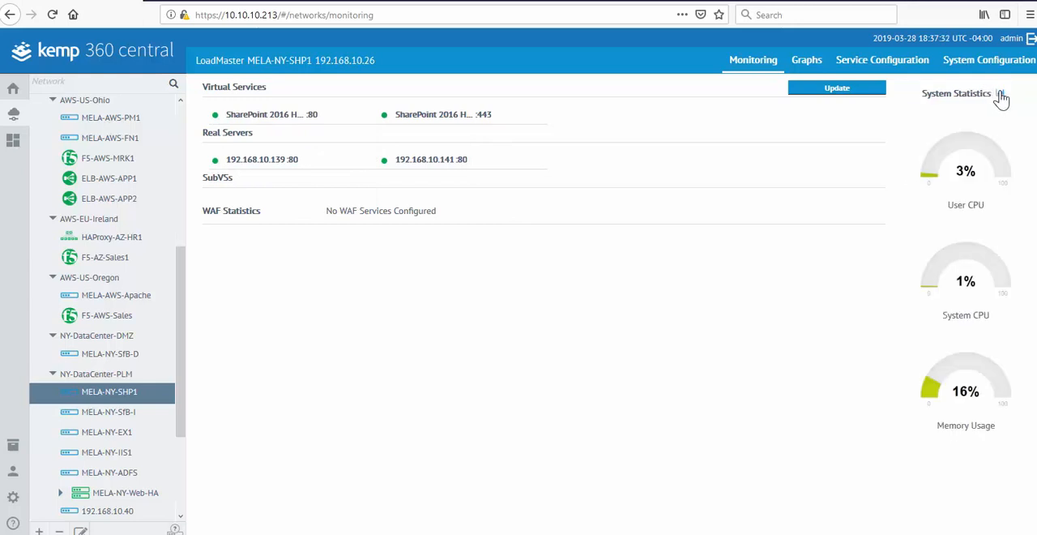
pyautogui.click(1001, 92)
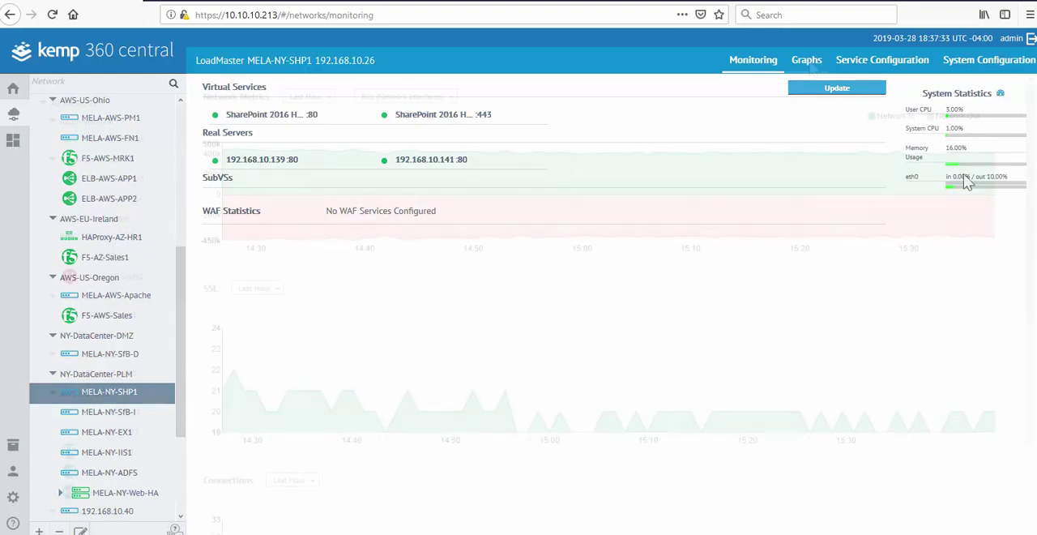
# Step: Graph MELA-NY-SHP1 network metrics as Packets (Virtual Services) over the Last Hour
pyautogui.click(807, 58)
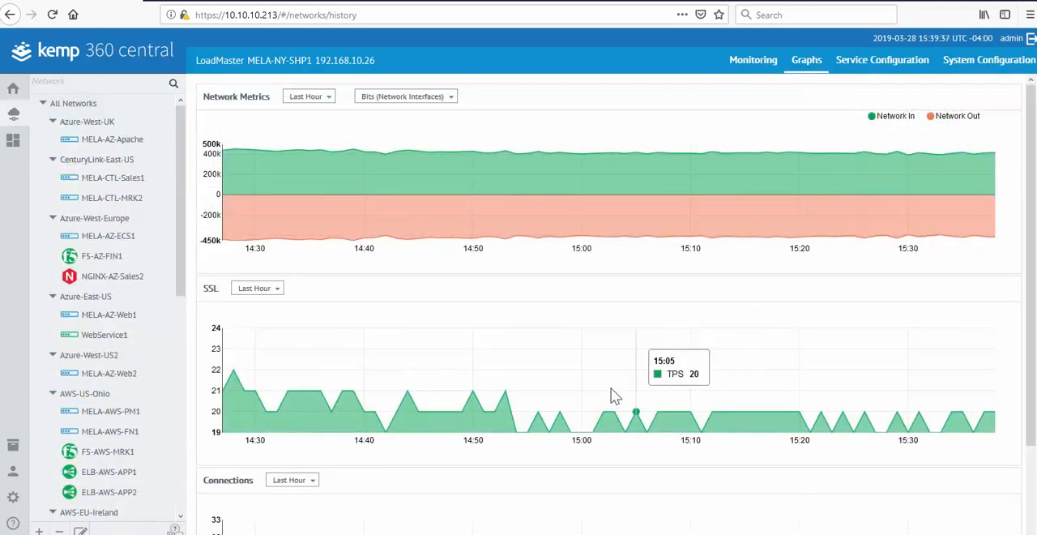
pyautogui.moveTo(429, 374)
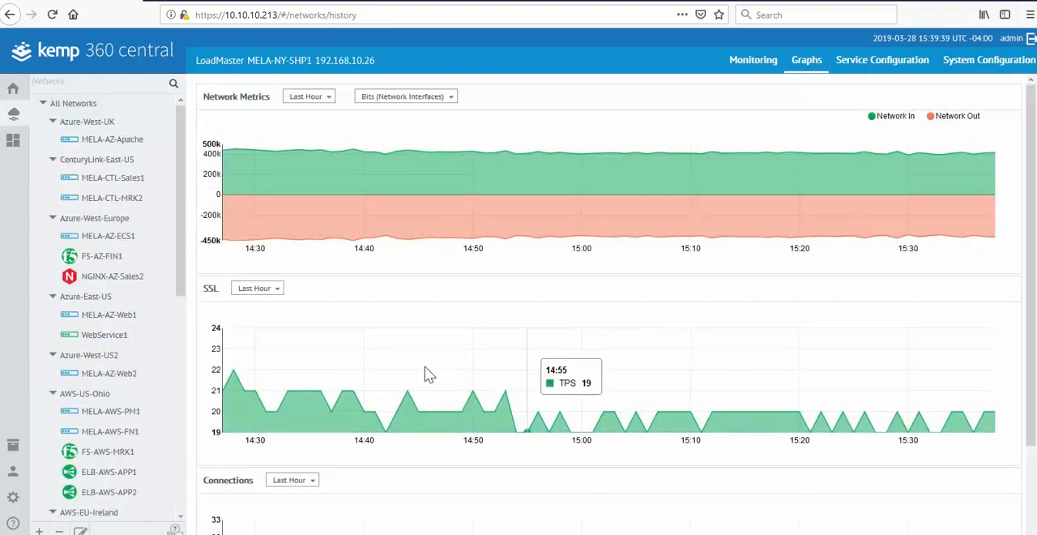
pyautogui.moveTo(519, 314)
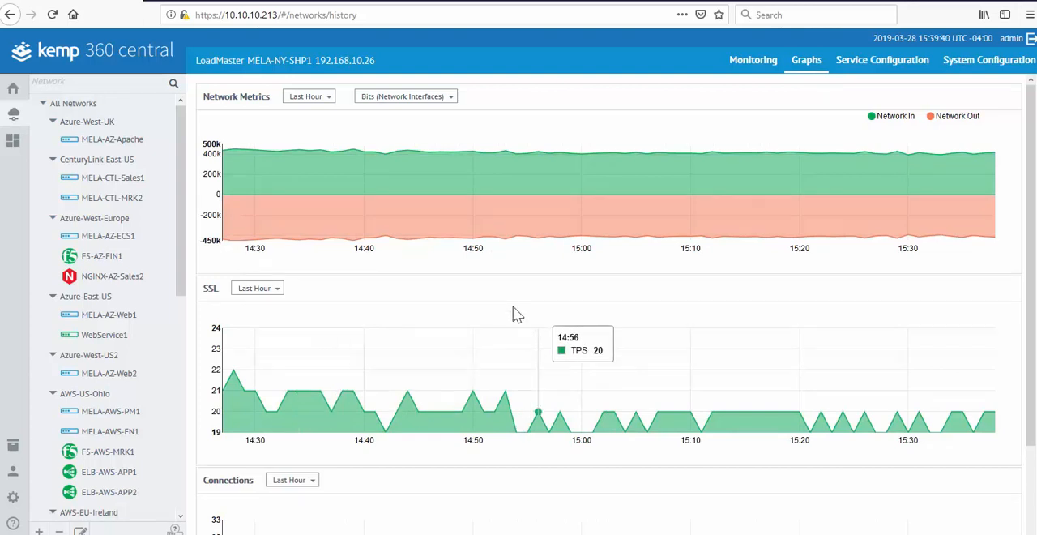
pyautogui.moveTo(332, 104)
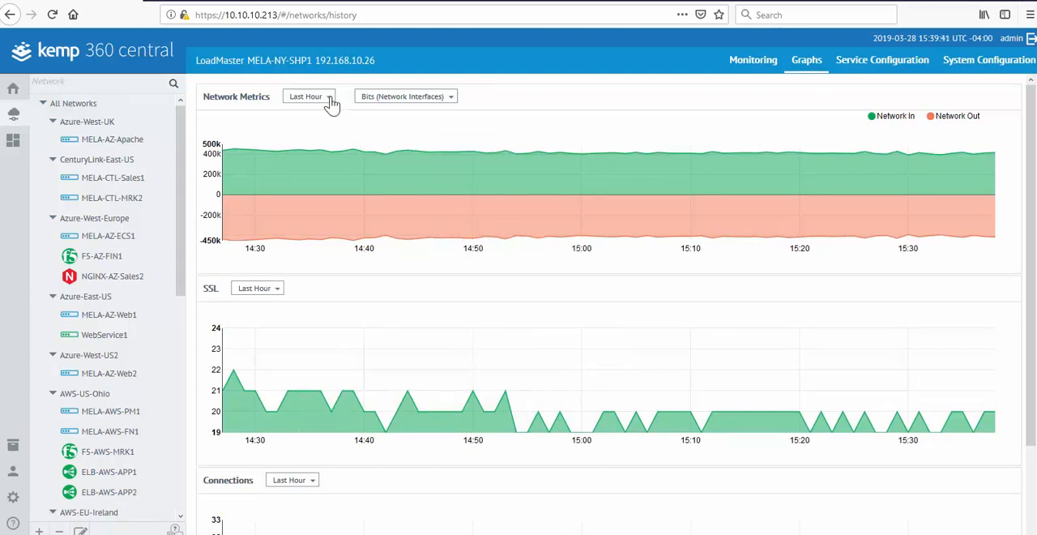
pyautogui.click(308, 97)
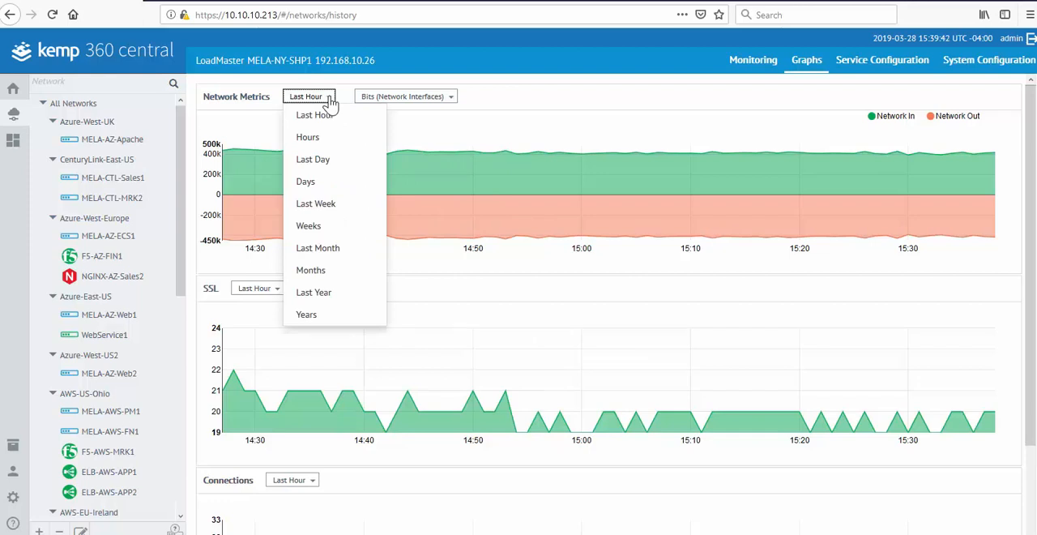
pyautogui.click(405, 96)
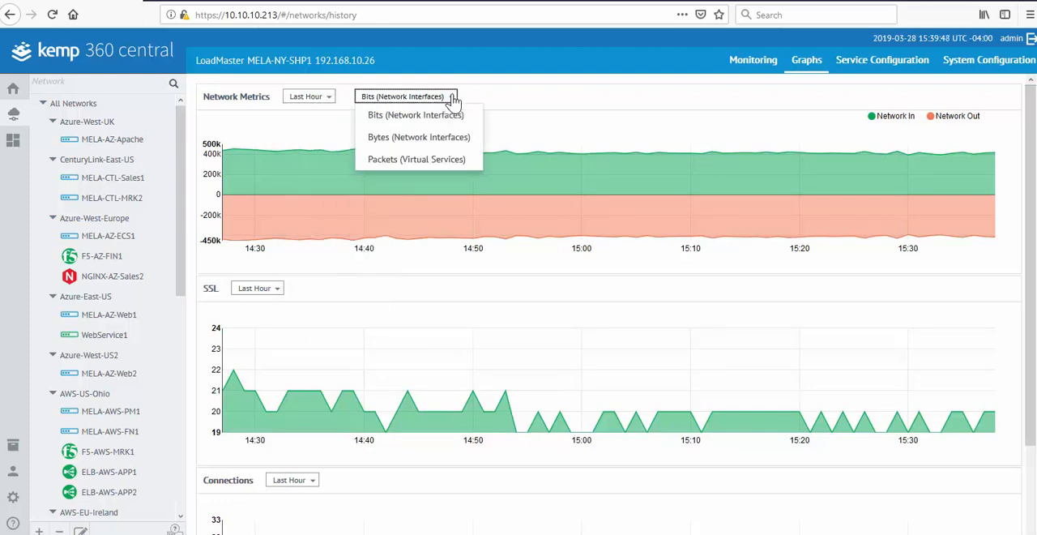
pyautogui.click(415, 159)
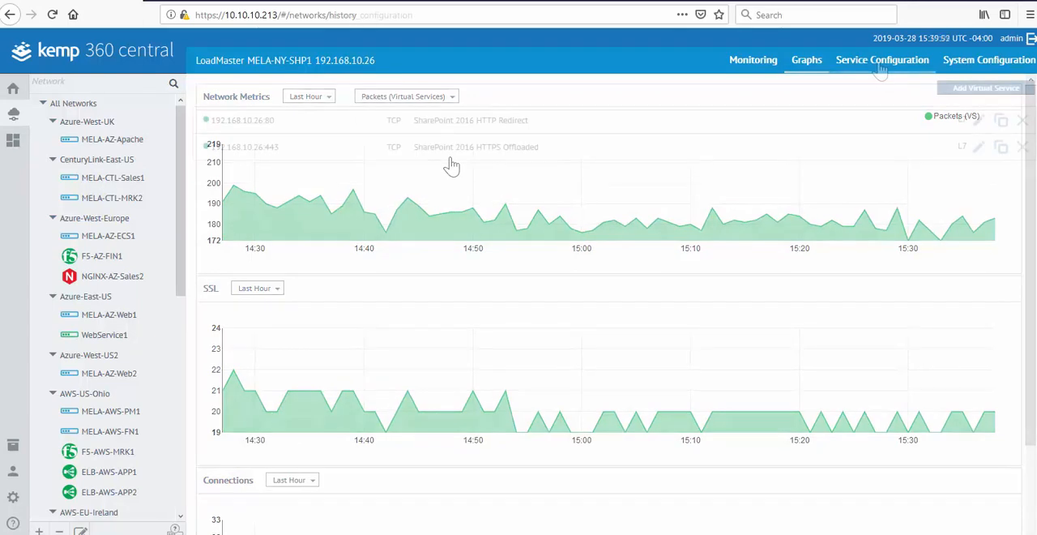
# Step: List MELA-NY-SHP1's virtual services and cancel a VS Motion move of the HTTP Redirect service
pyautogui.click(882, 60)
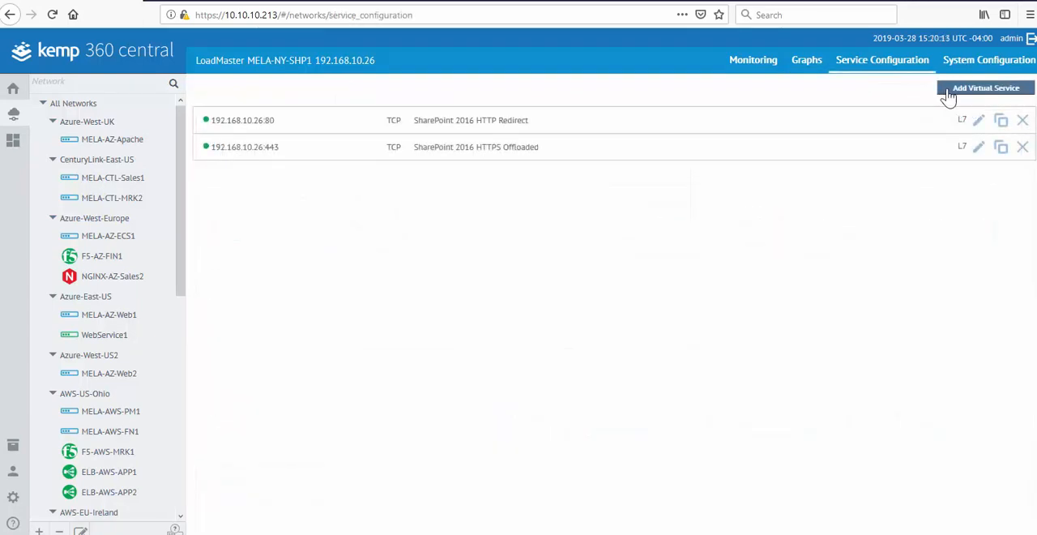
pyautogui.click(980, 120)
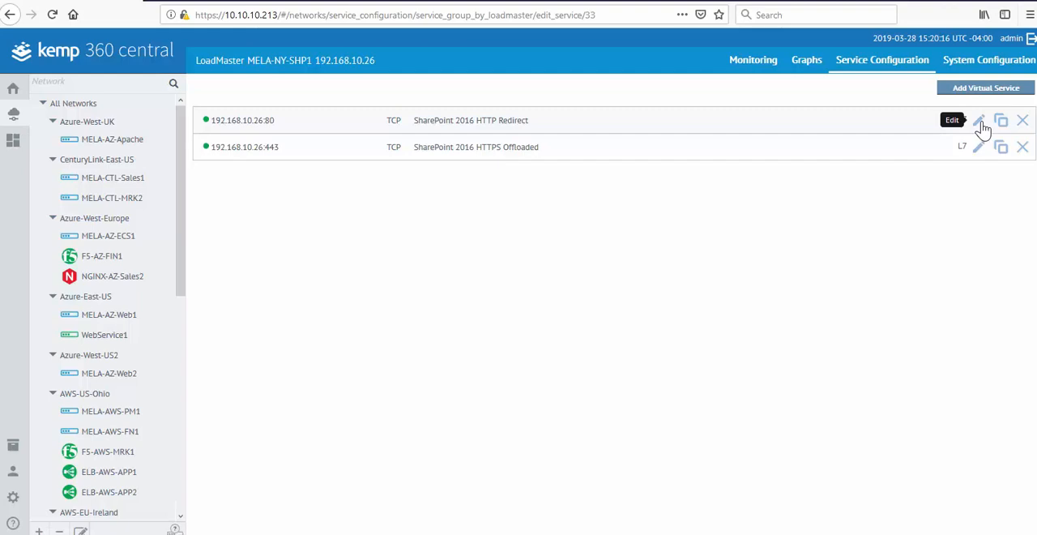
pyautogui.click(954, 120)
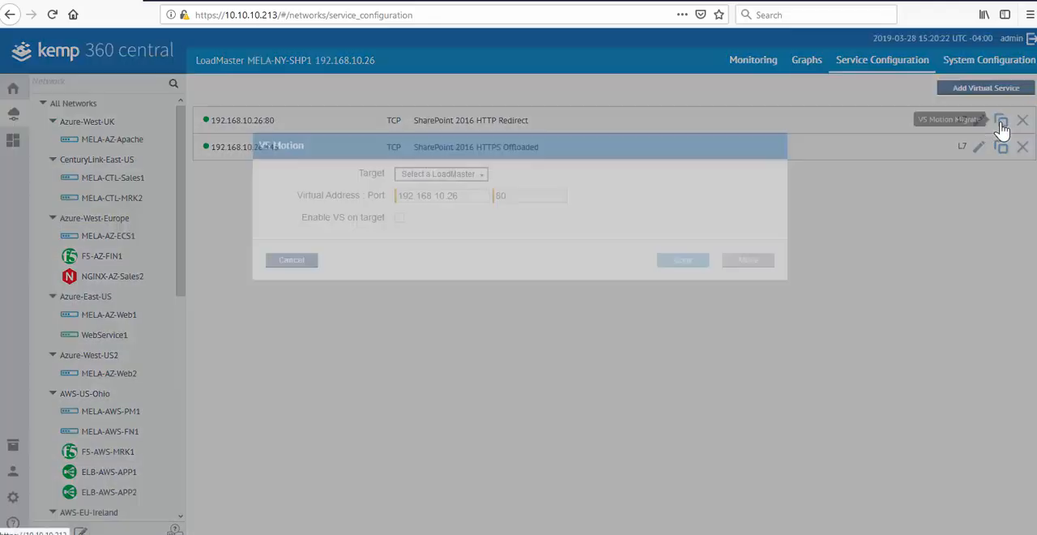
pyautogui.click(436, 173)
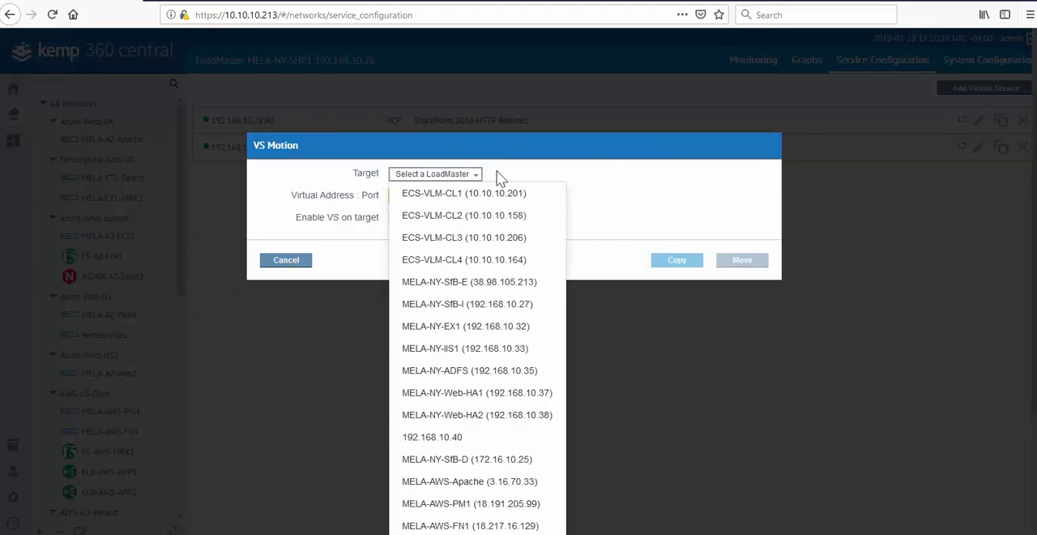
pyautogui.moveTo(285, 260)
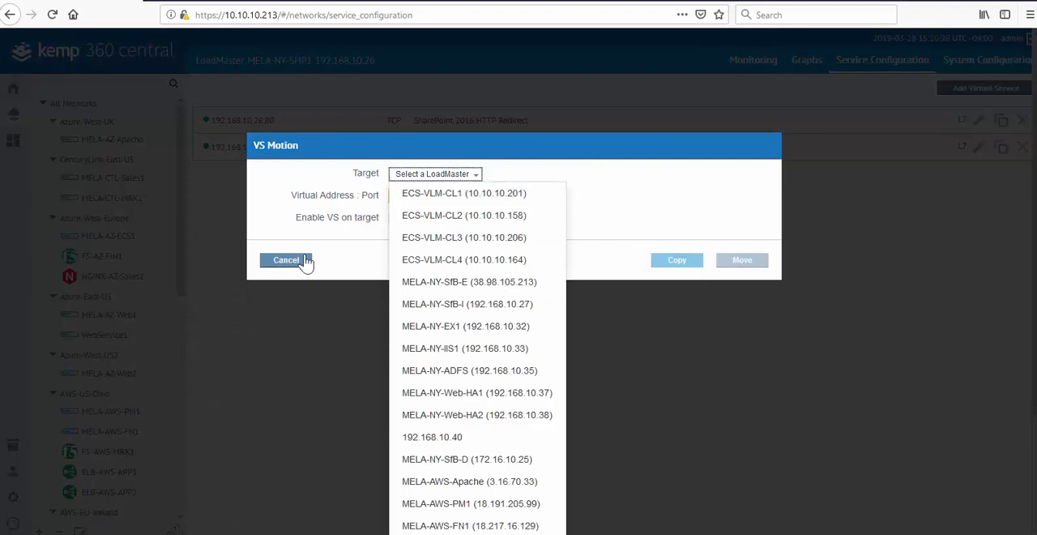
pyautogui.click(286, 259)
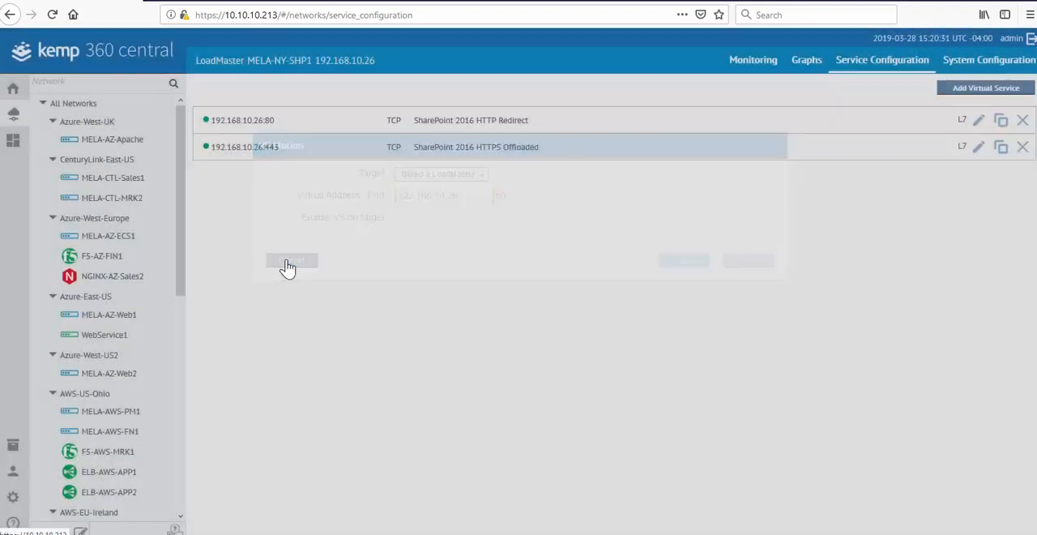
pyautogui.click(290, 259)
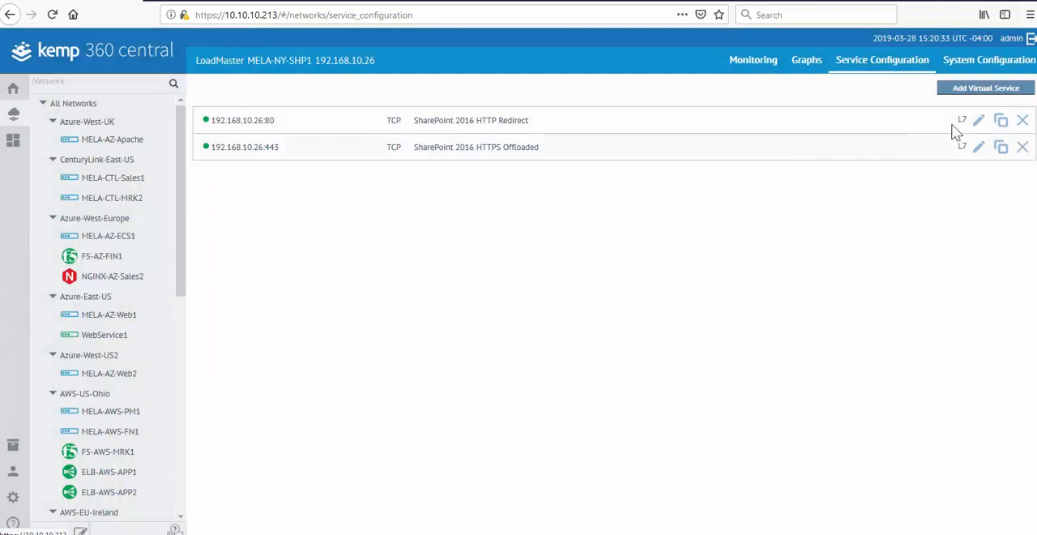
# Step: In System Configuration Templates, tick 192.168.10.27 (MELA-NY-SfB-I) and list applicable templates
pyautogui.click(989, 58)
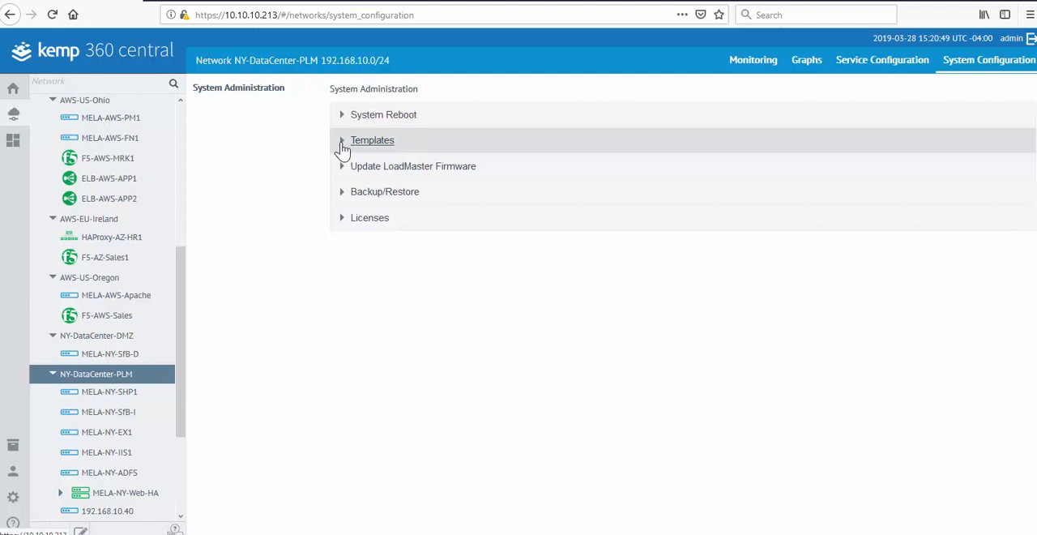
pyautogui.click(373, 141)
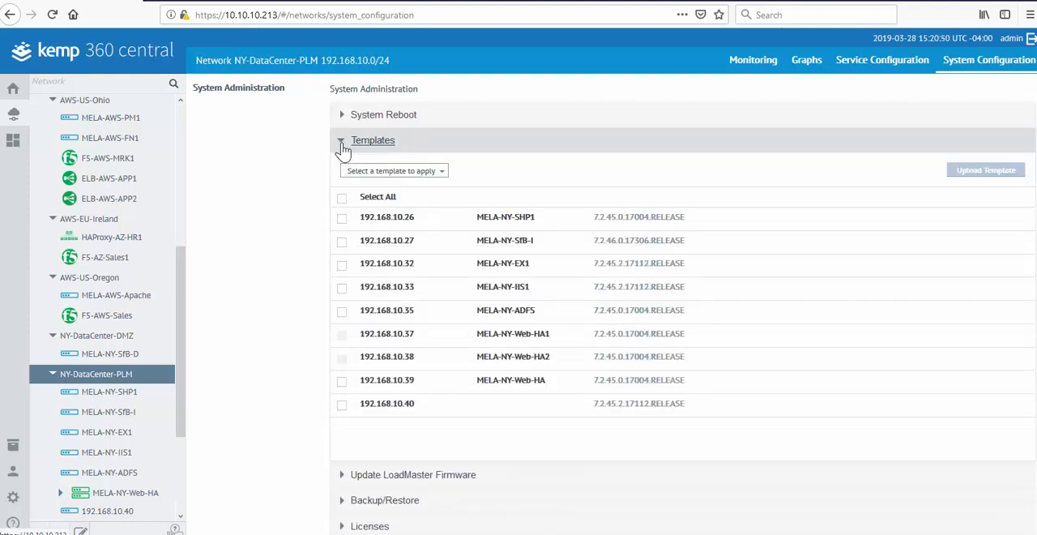
pyautogui.click(340, 240)
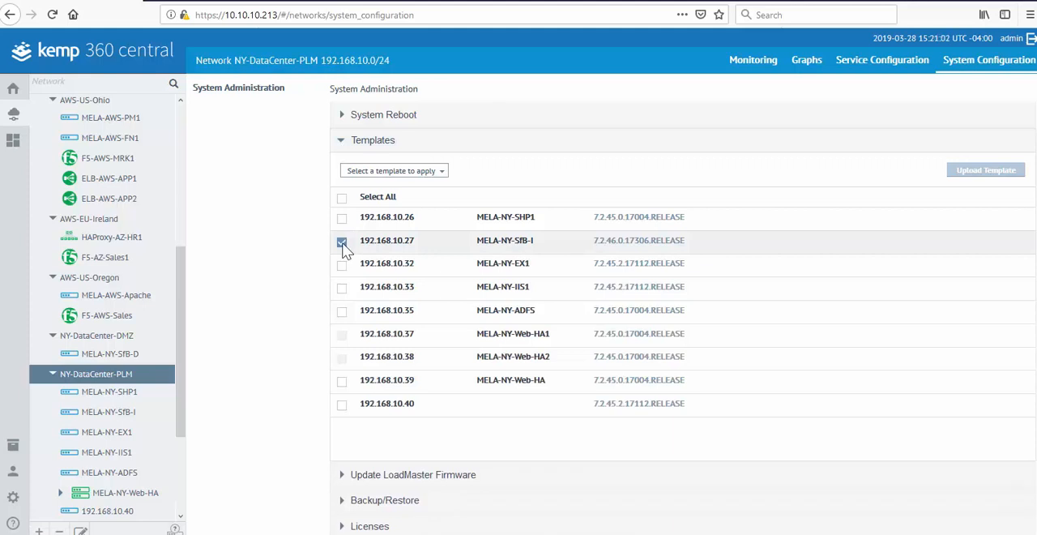
pyautogui.click(392, 170)
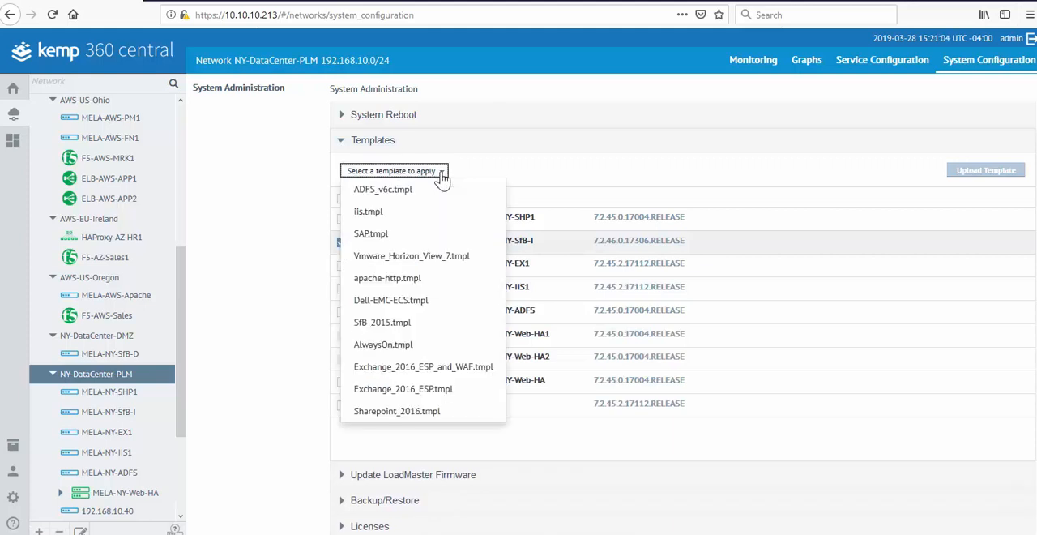
pyautogui.moveTo(392, 300)
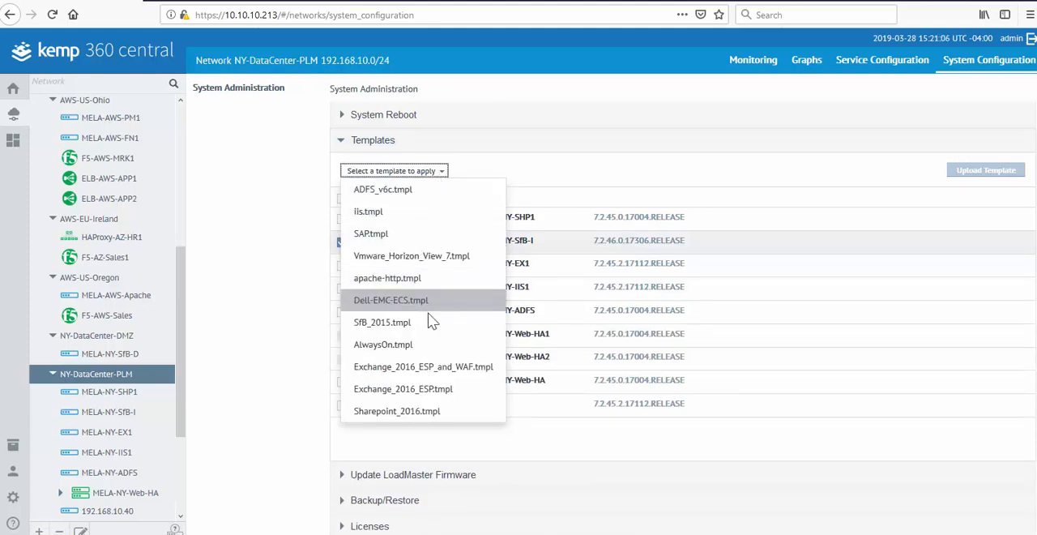
pyautogui.moveTo(438, 321)
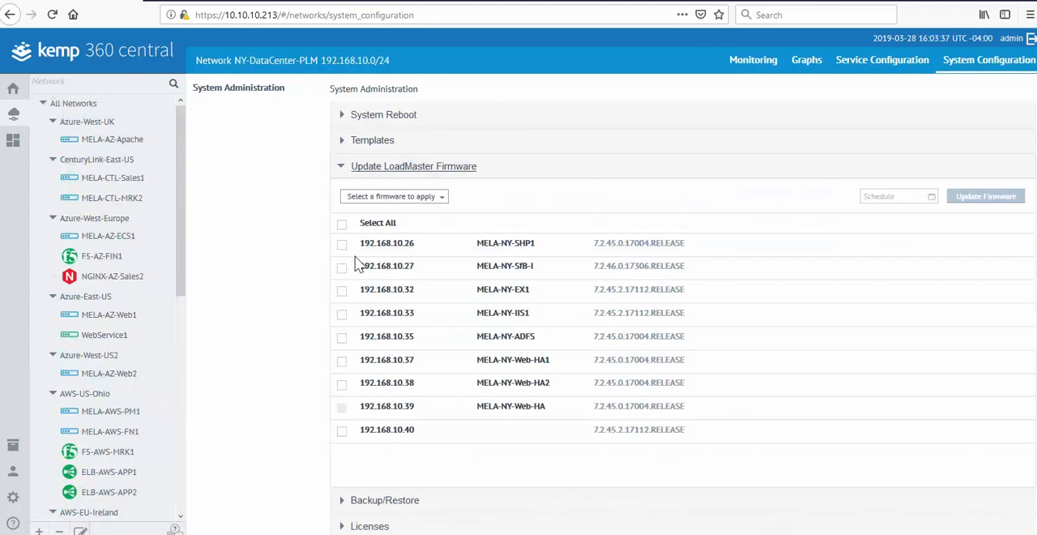
# Step: Select the 7.2.45.2 multicore firmware for two LoadMasters, set a schedule time, then cancel it
pyautogui.click(341, 337)
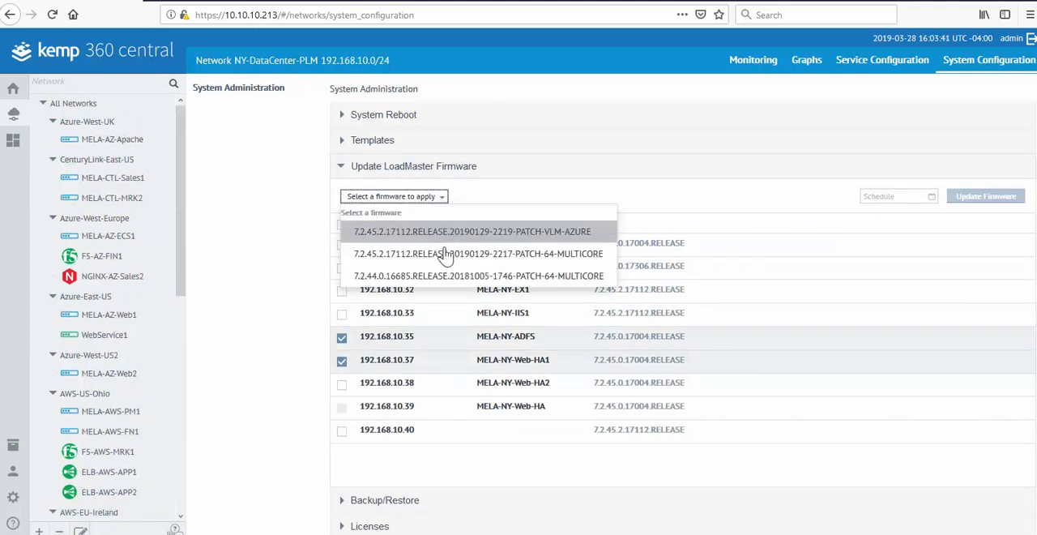
pyautogui.click(476, 253)
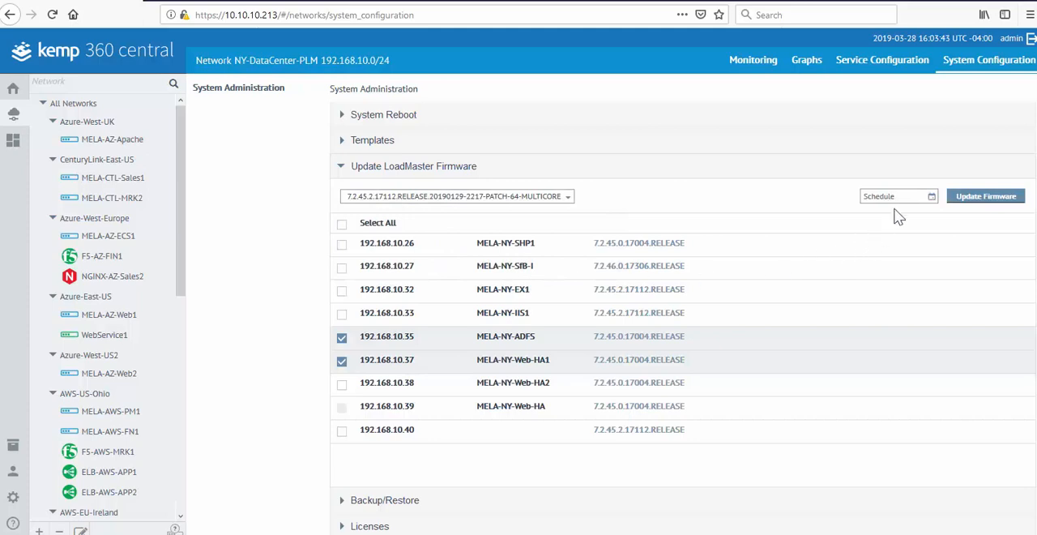
pyautogui.click(895, 196)
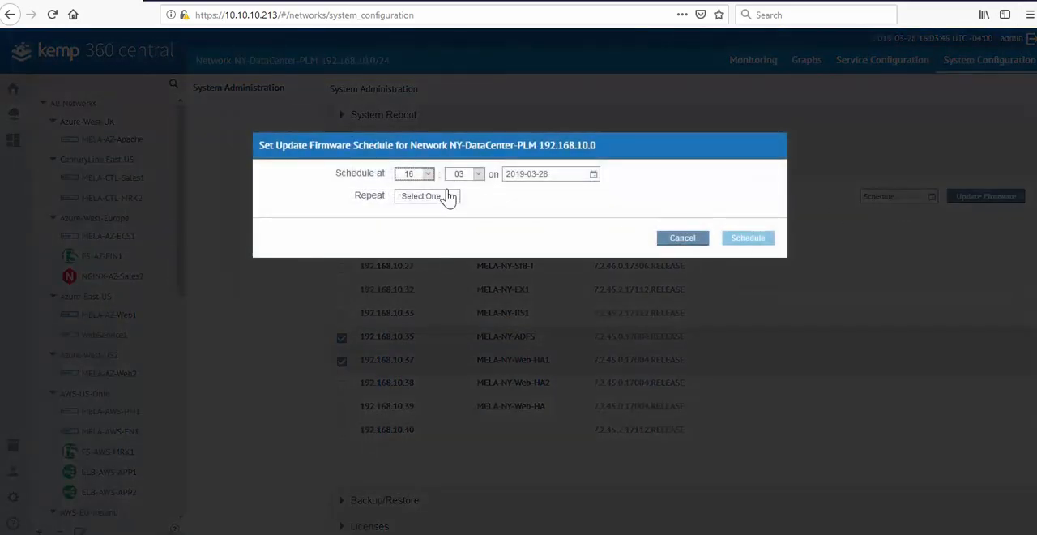
pyautogui.click(415, 173)
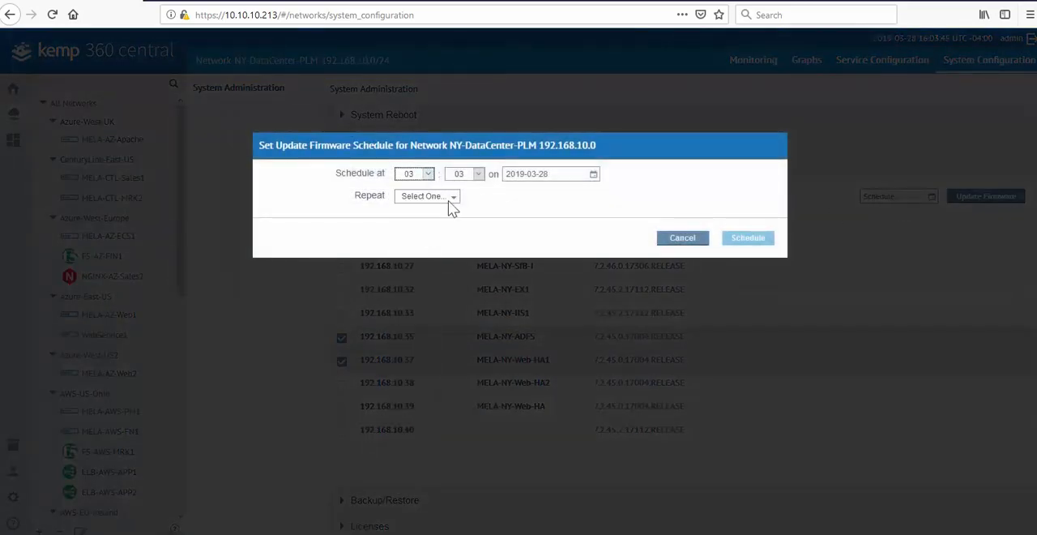
pyautogui.click(464, 174)
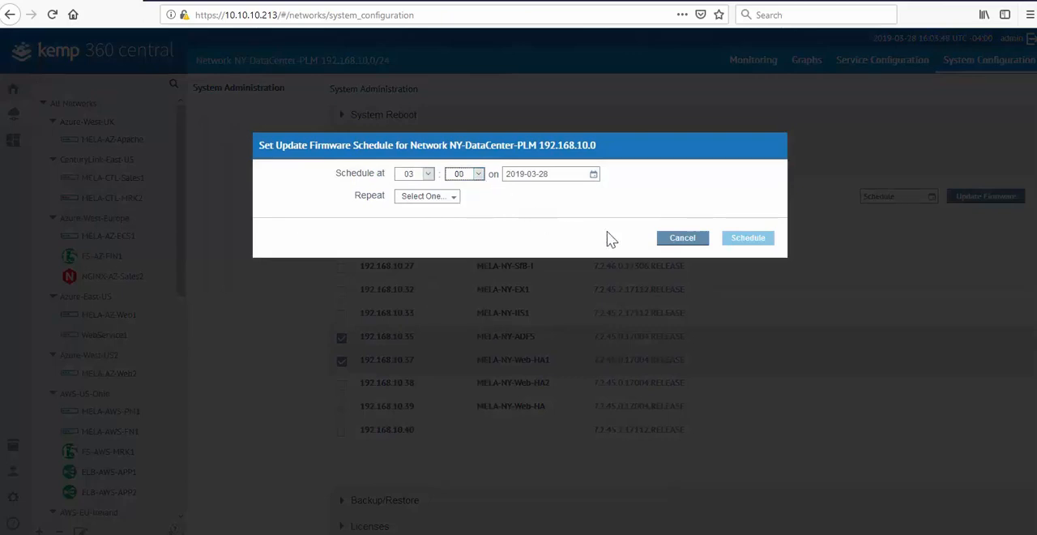
pyautogui.moveTo(682, 237)
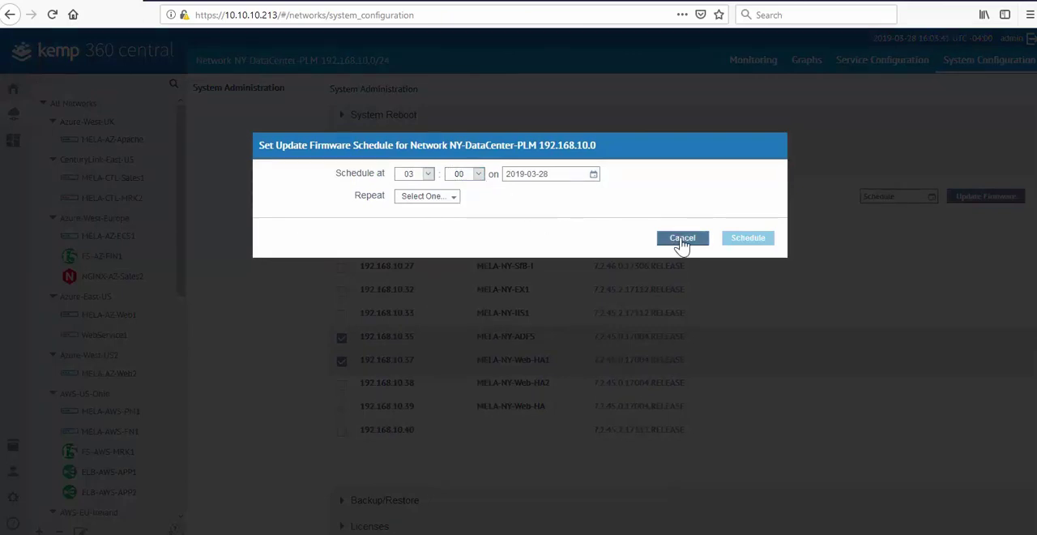
pyautogui.click(681, 237)
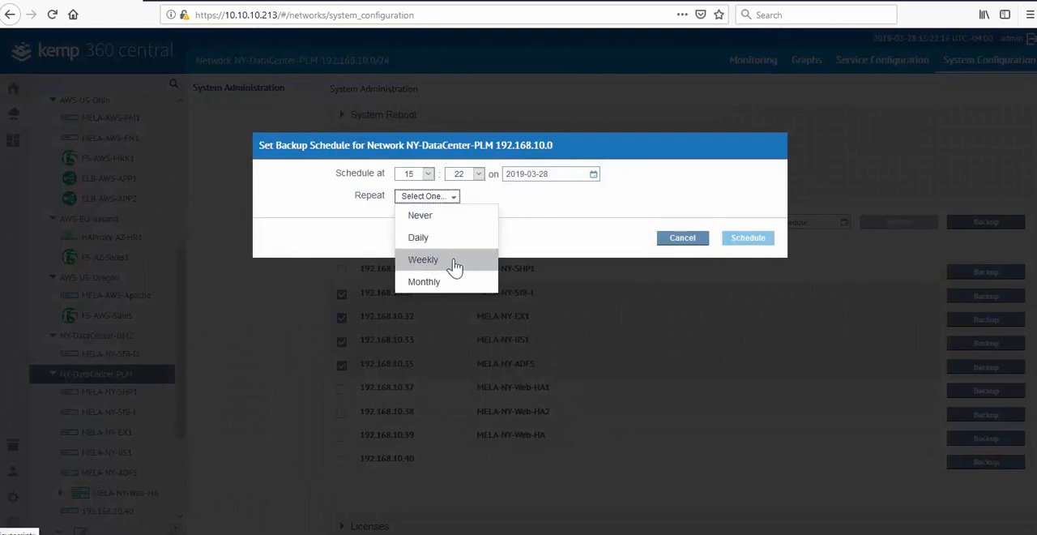
# Step: Set the NY-DataCenter-PLM backup schedule to repeat Weekly
pyautogui.click(421, 260)
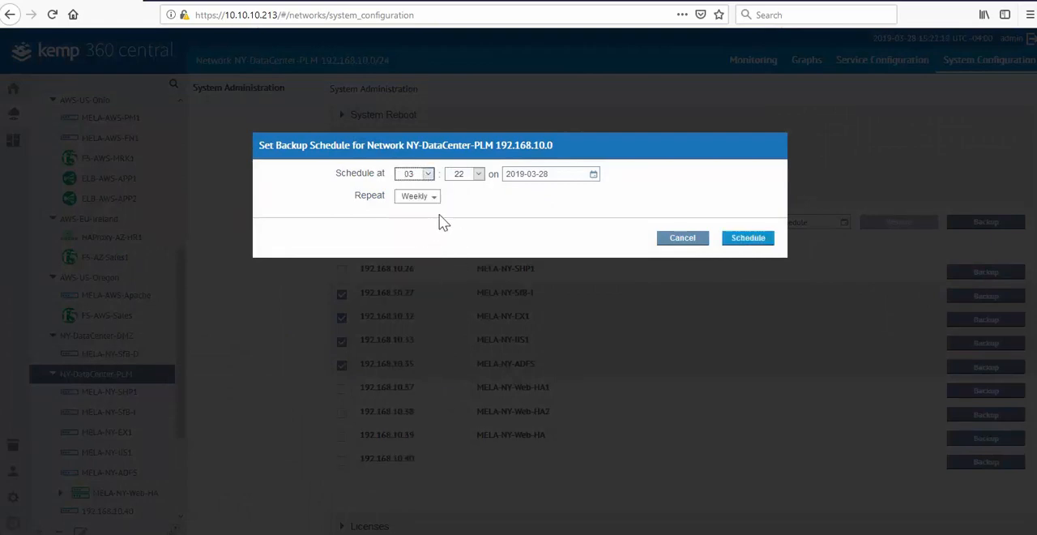
pyautogui.click(464, 174)
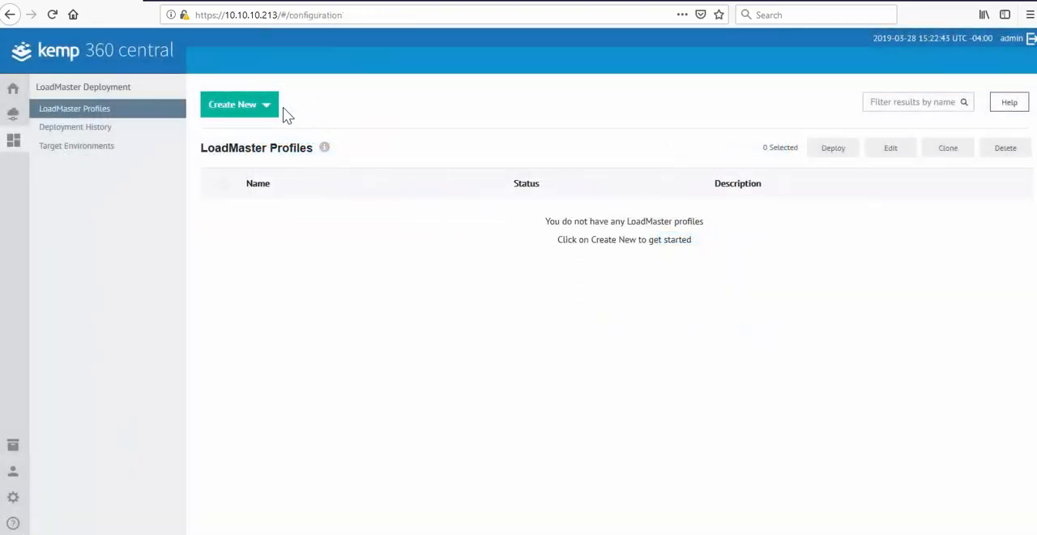
# Step: Create a new Quick Mode LoadMaster profile using the SharePoint 2016 application template
pyautogui.click(240, 104)
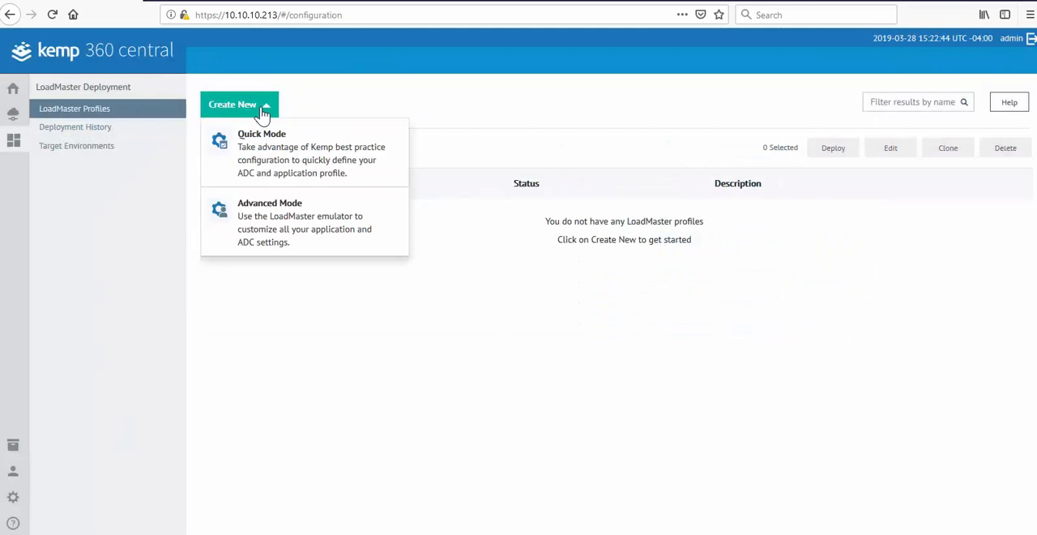
pyautogui.moveTo(590, 480)
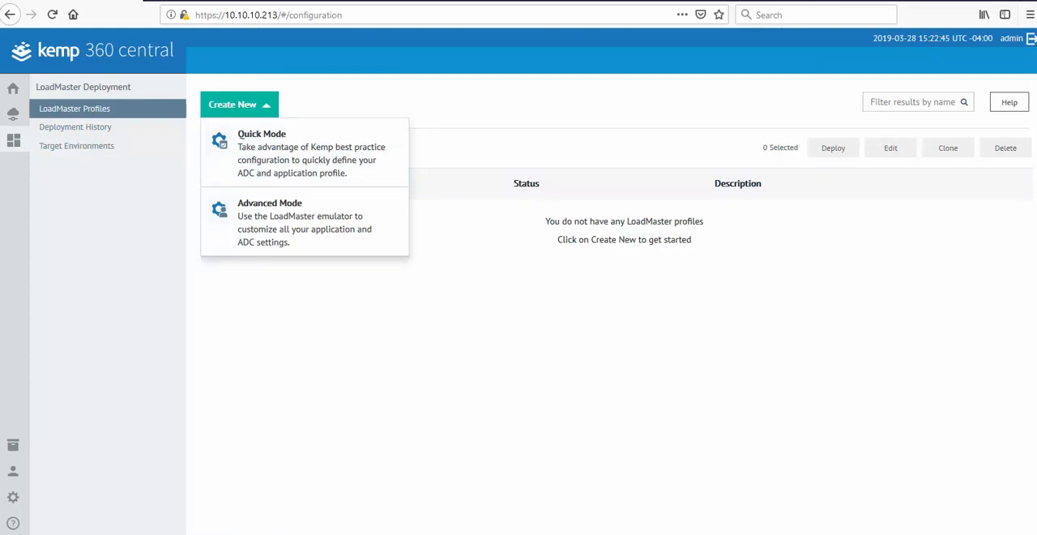
pyautogui.moveTo(162, 300)
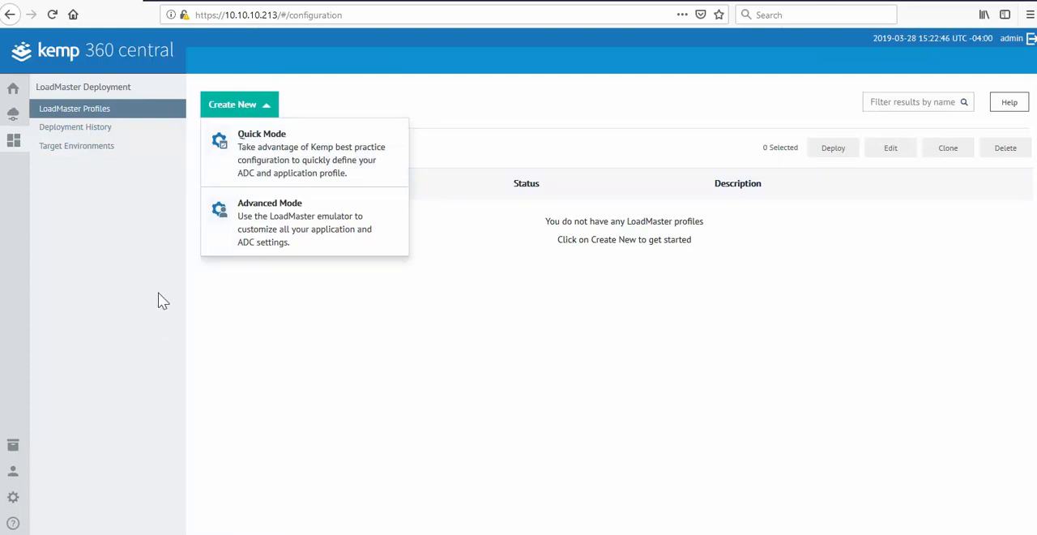
pyautogui.click(305, 153)
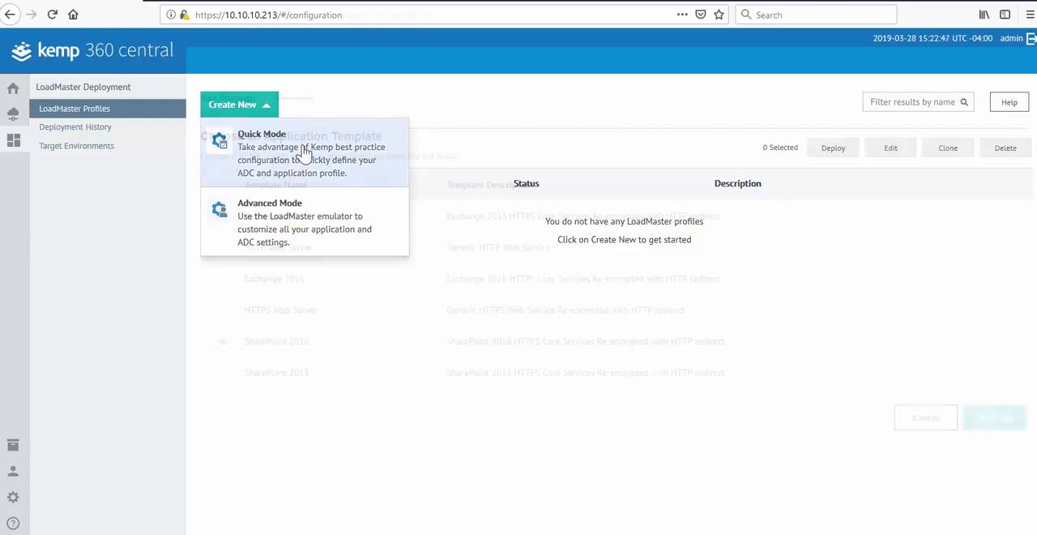
pyautogui.click(263, 133)
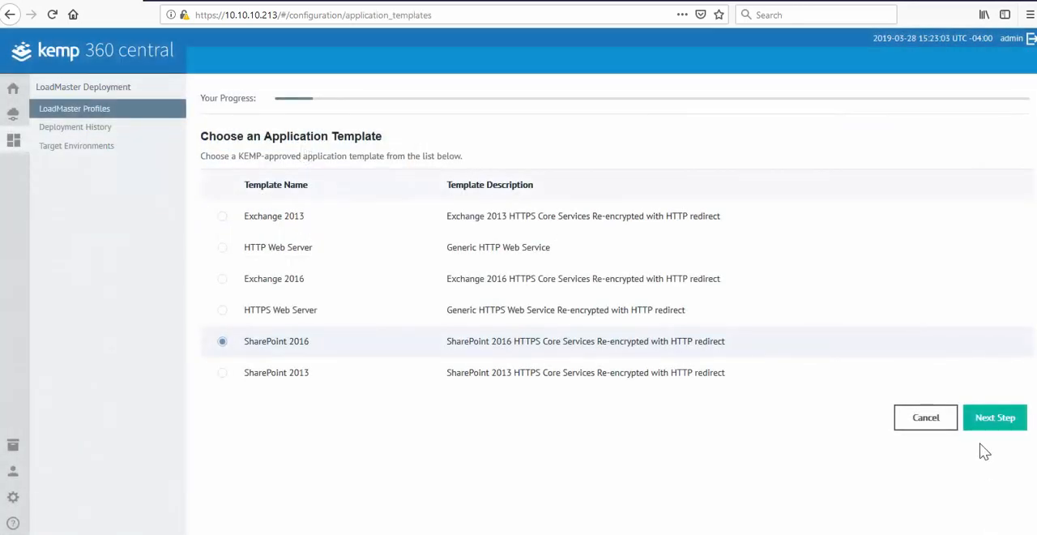
# Step: Enter the SharePoint service name, web servers, virtual service IP and certificate files, reaching Profile Details
pyautogui.click(995, 416)
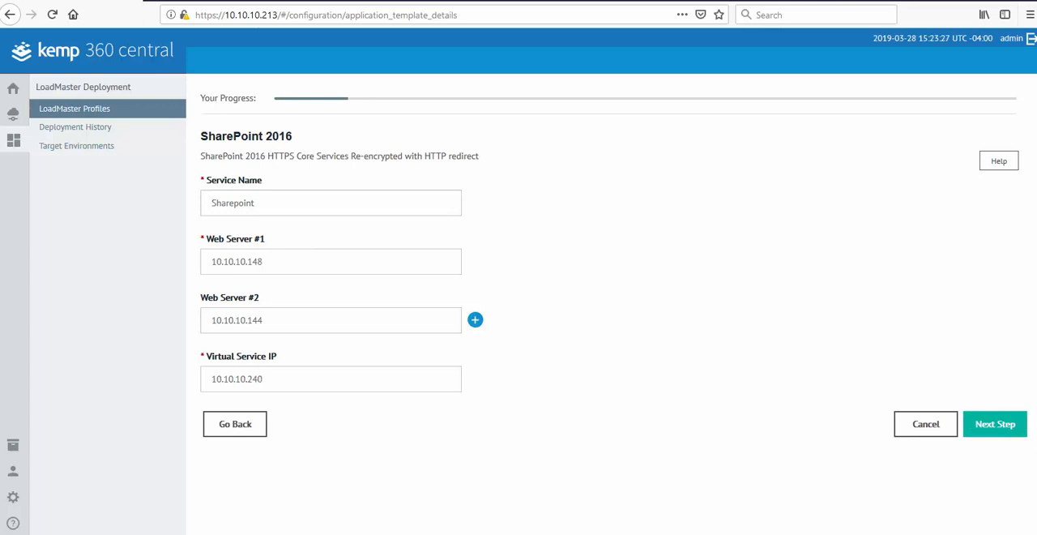
pyautogui.click(996, 424)
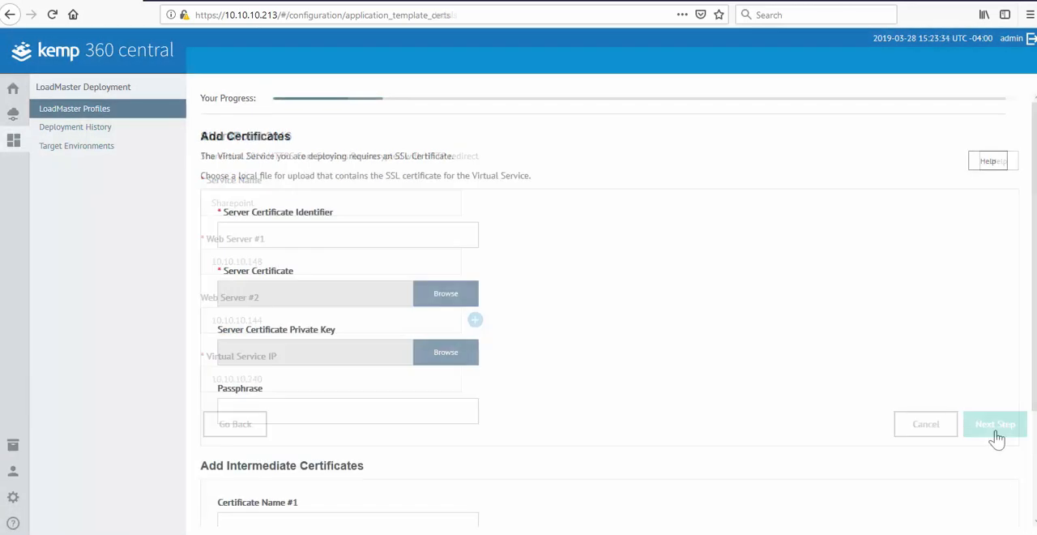
pyautogui.click(995, 425)
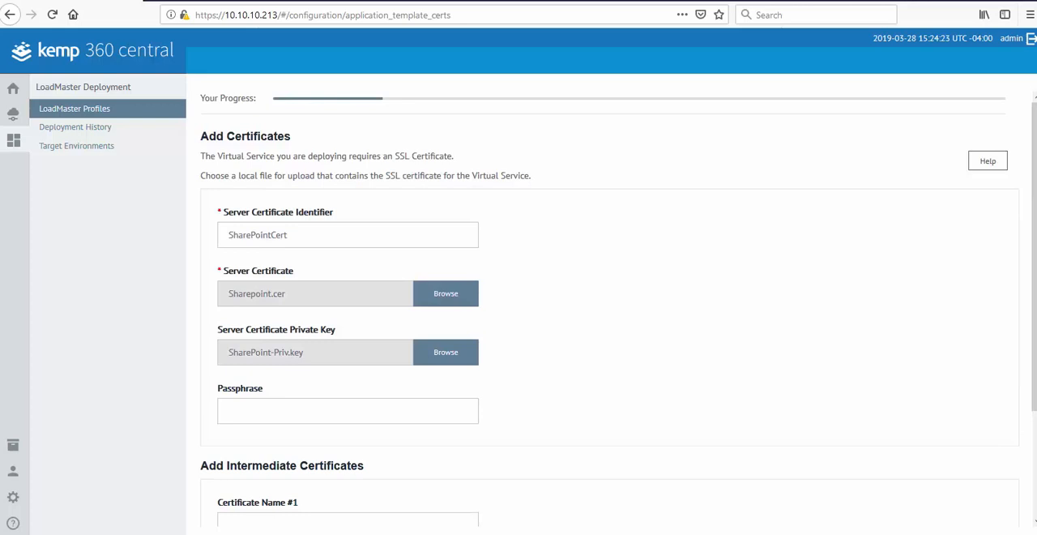
pyautogui.scroll(-3)
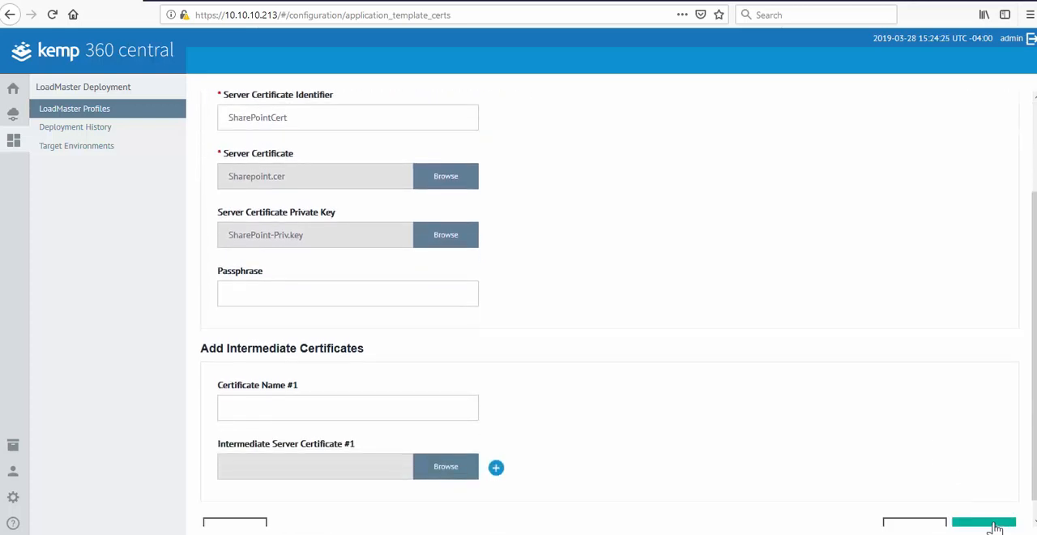
pyautogui.click(983, 522)
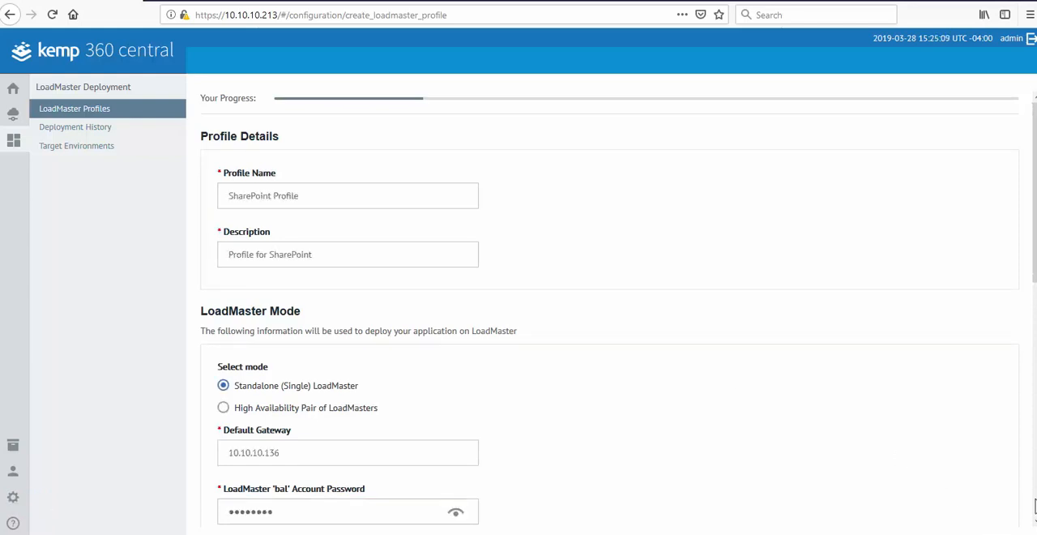
# Step: Accept the profile details with the VLM-3000 license and reach Choose Deployment Mode
pyautogui.scroll(-3)
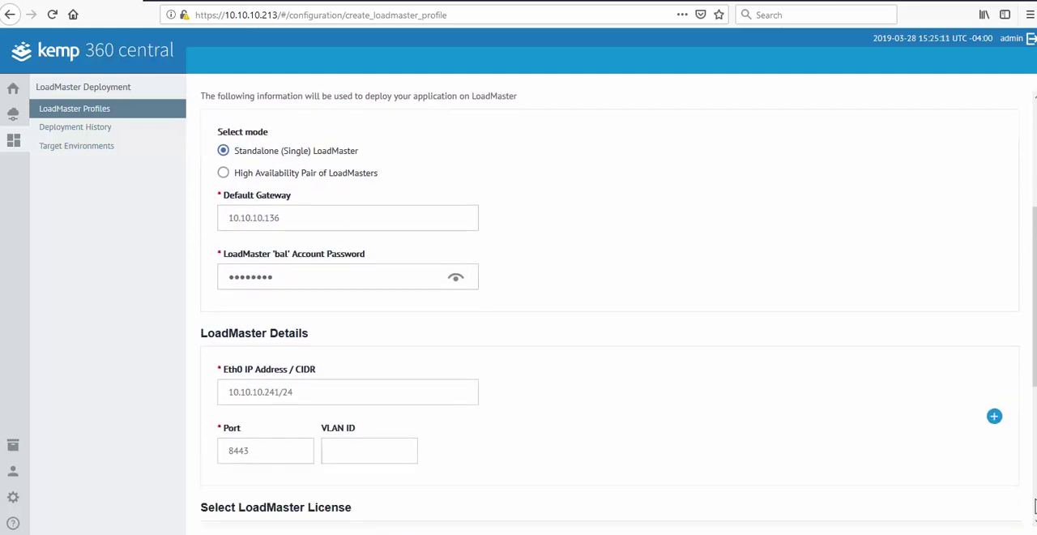
pyautogui.scroll(-3)
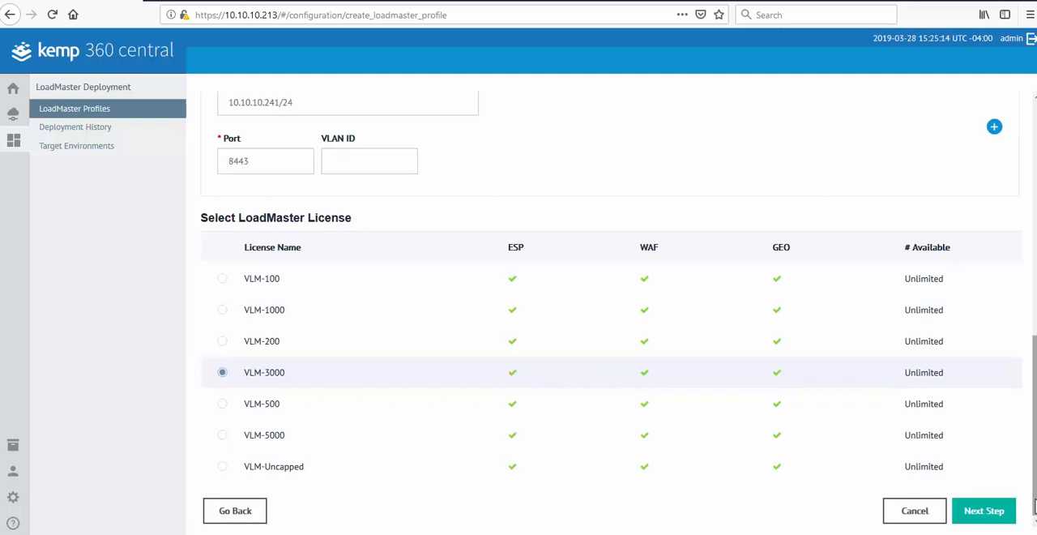
pyautogui.click(984, 510)
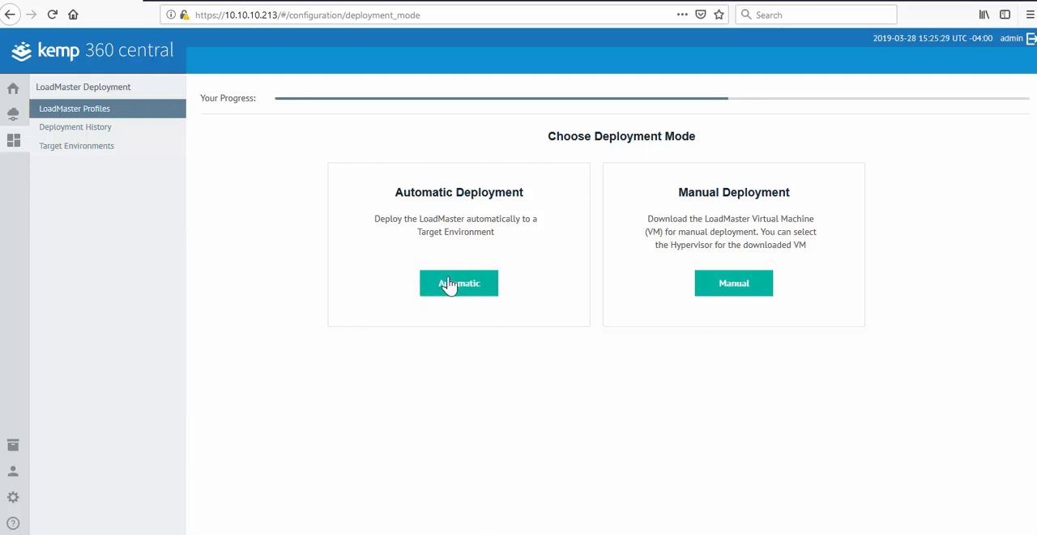
# Step: Choose Automatic deployment, keep the PLM Lab ESXi target, review the summary and deploy
pyautogui.click(459, 282)
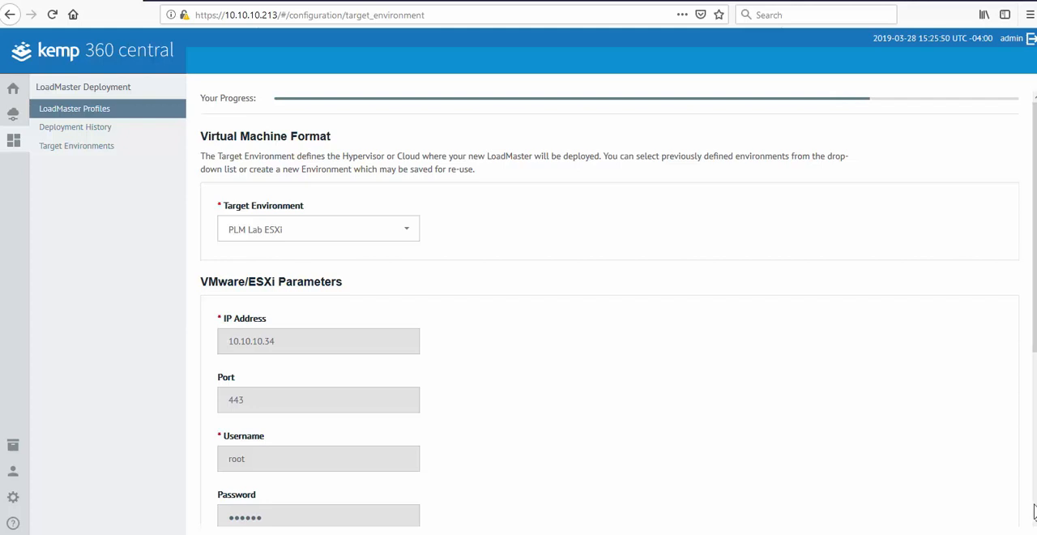
pyautogui.scroll(-3)
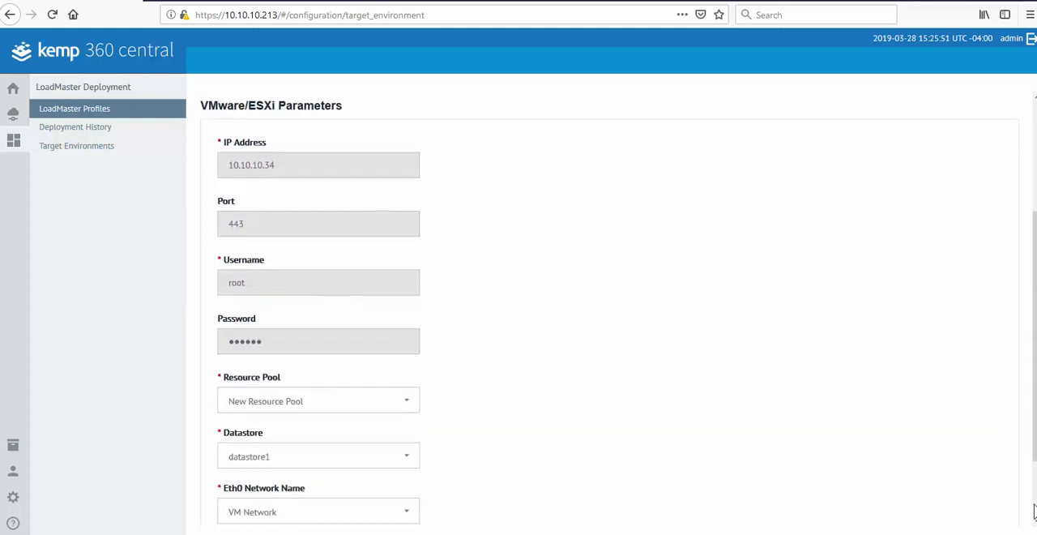
pyautogui.scroll(-3)
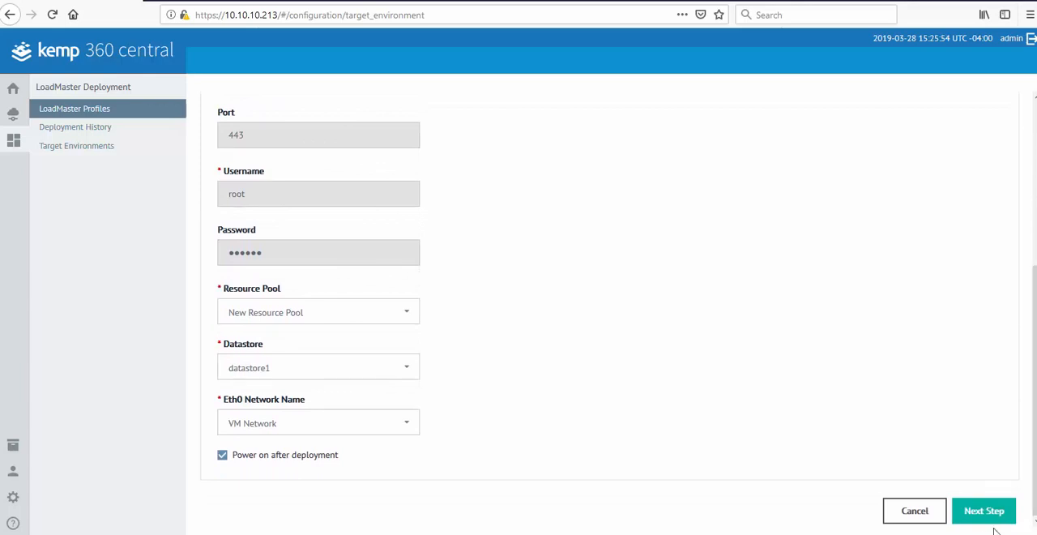
pyautogui.click(984, 510)
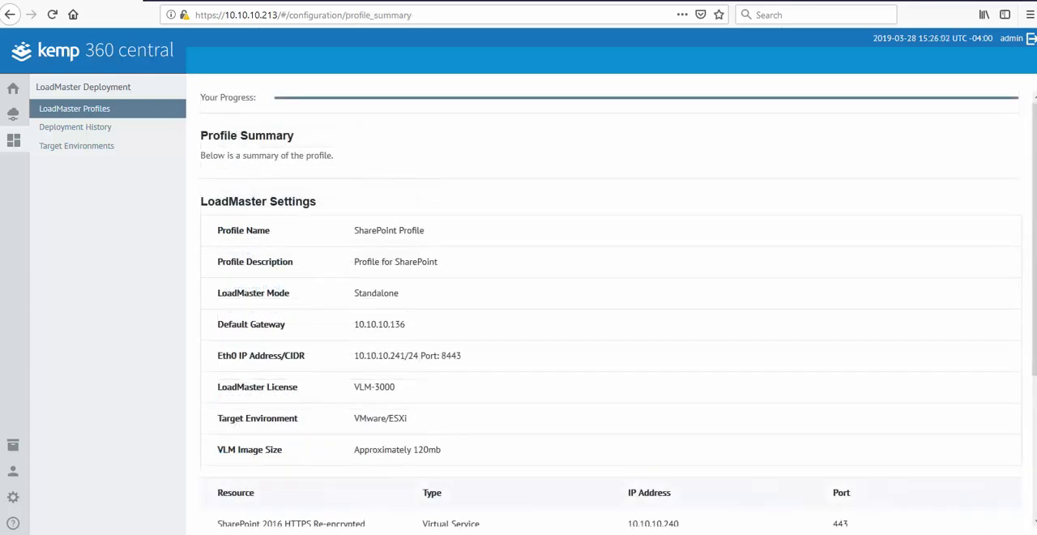
pyautogui.scroll(-3)
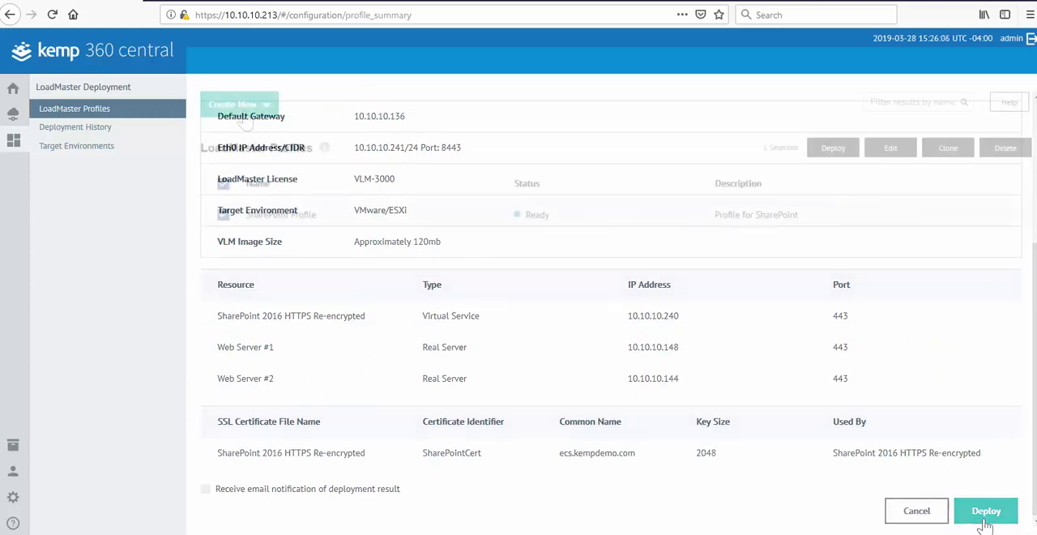
pyautogui.click(240, 104)
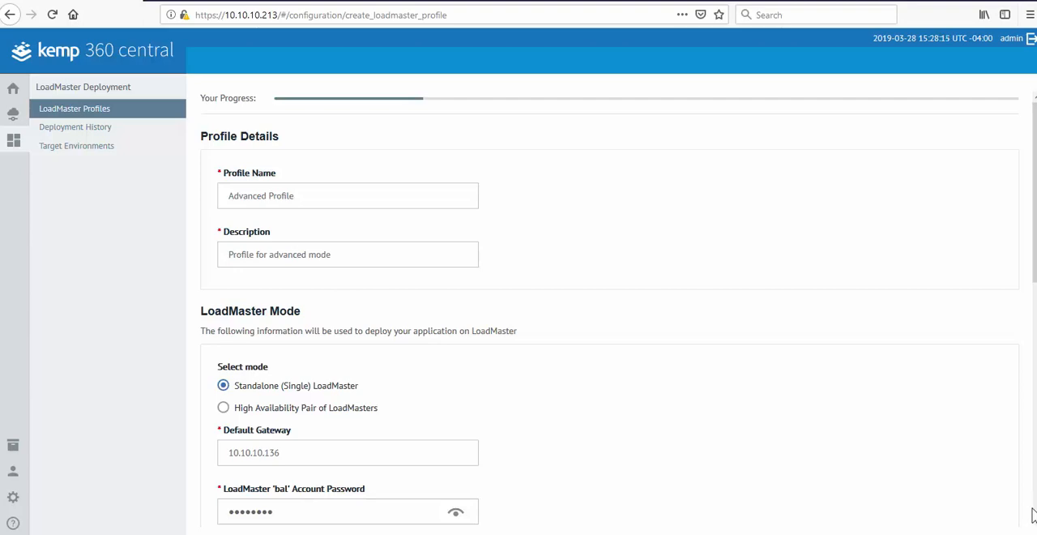
# Step: Select the VLM-5000 license for the Advanced Profile with Eth0 10.10.10.242/24, port 8443
pyautogui.scroll(-3)
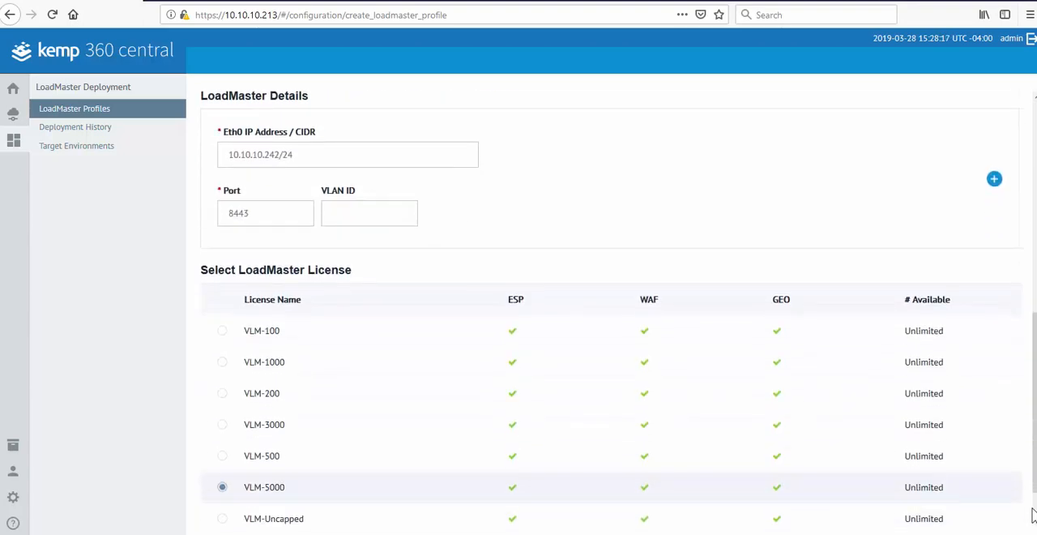
pyautogui.click(843, 399)
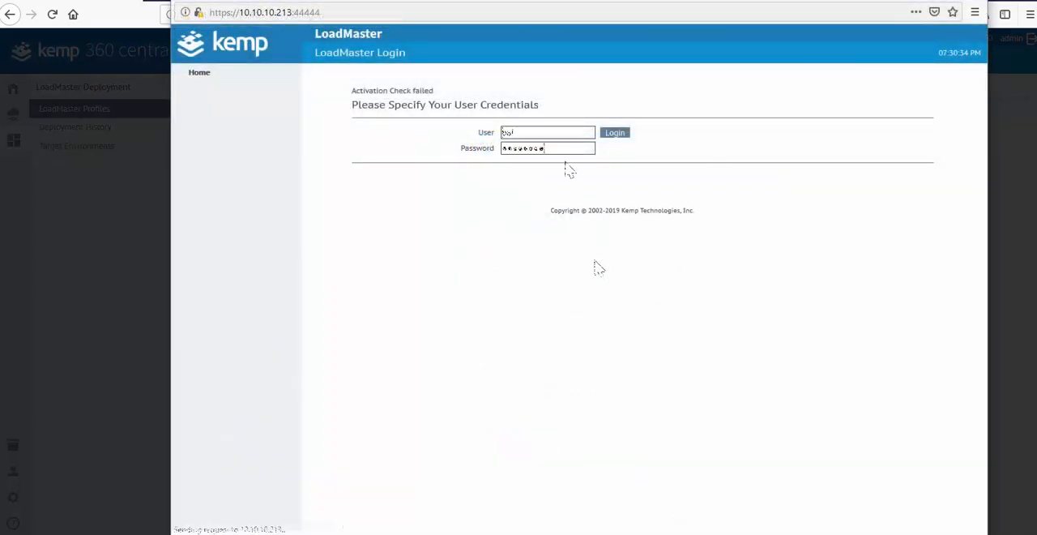
# Step: Log in to the emulator and add a new virtual service under View/Modify Services
pyautogui.click(613, 132)
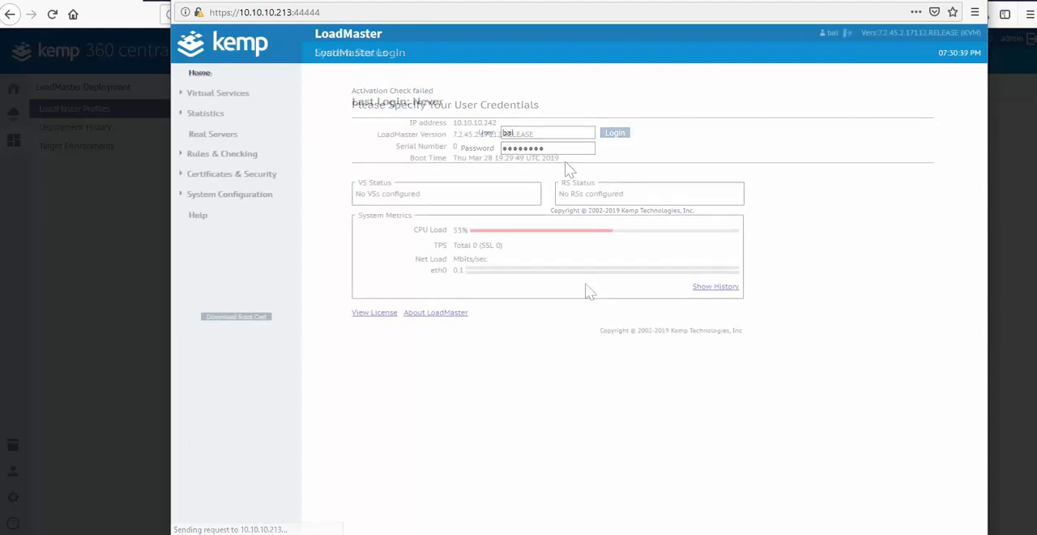
pyautogui.click(614, 133)
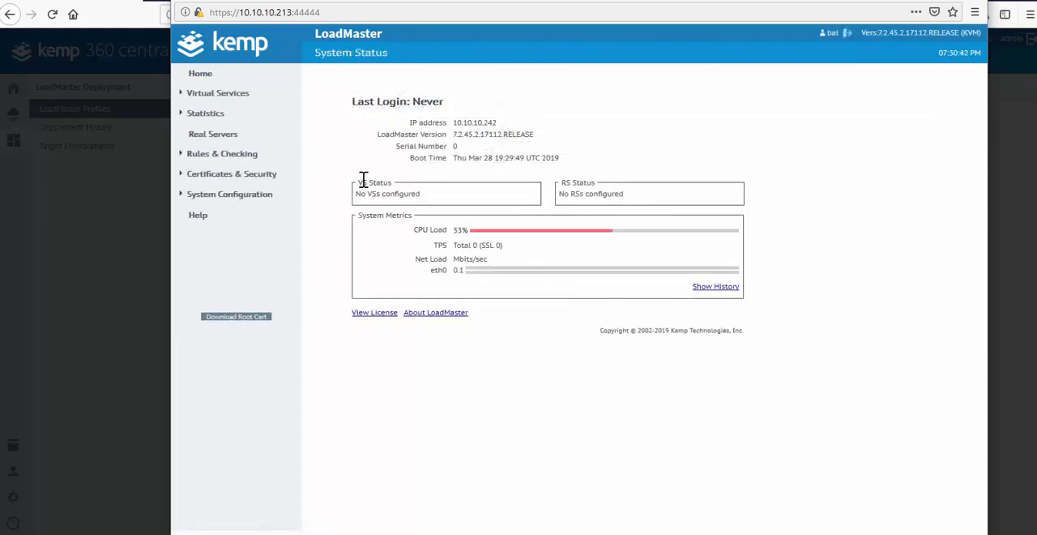
pyautogui.click(217, 93)
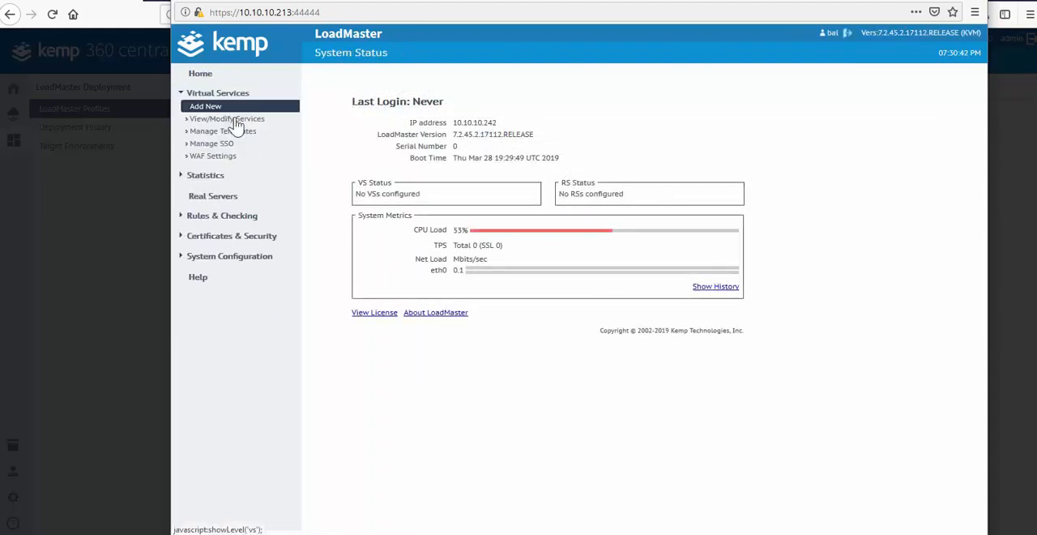
pyautogui.click(227, 118)
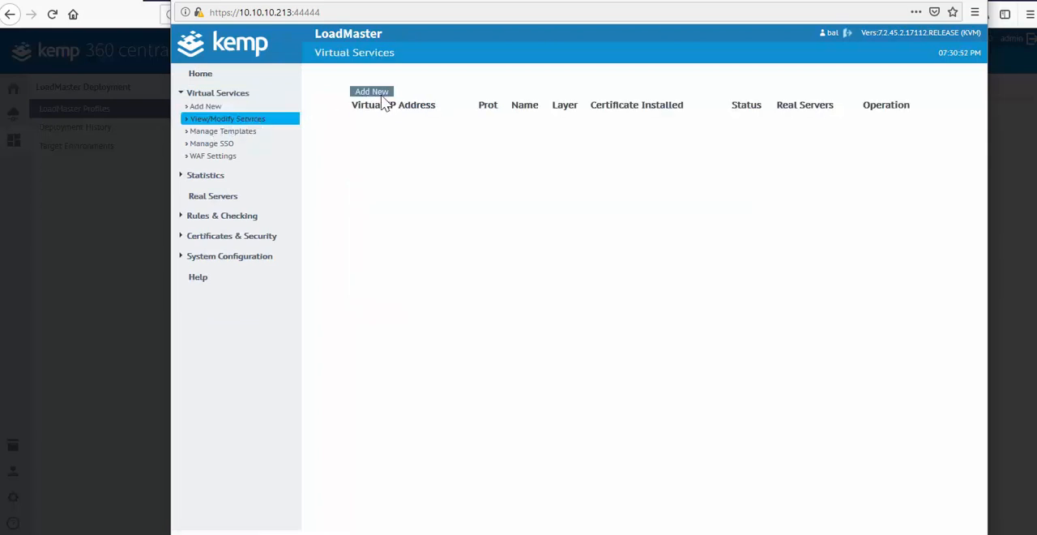
pyautogui.click(371, 91)
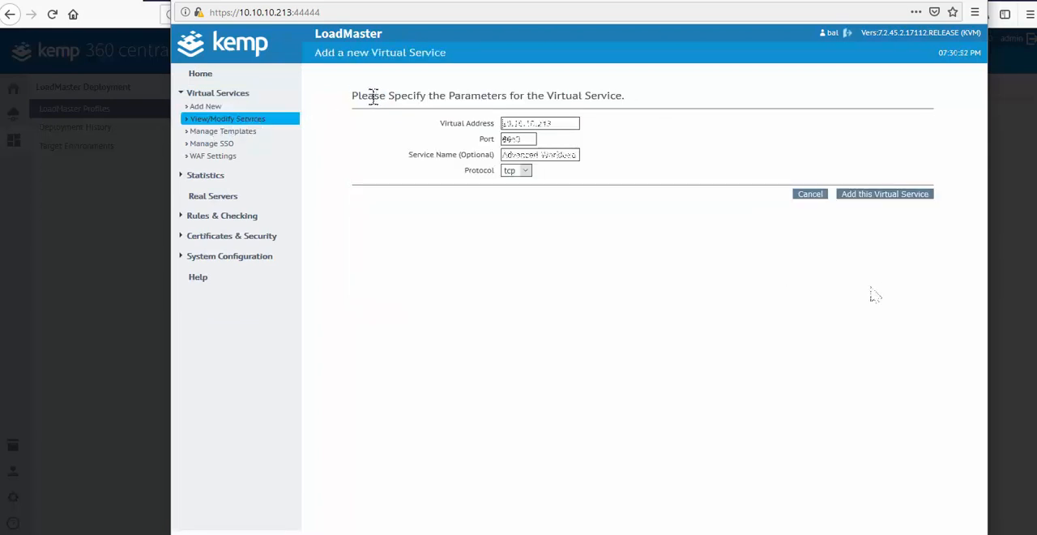
pyautogui.click(885, 193)
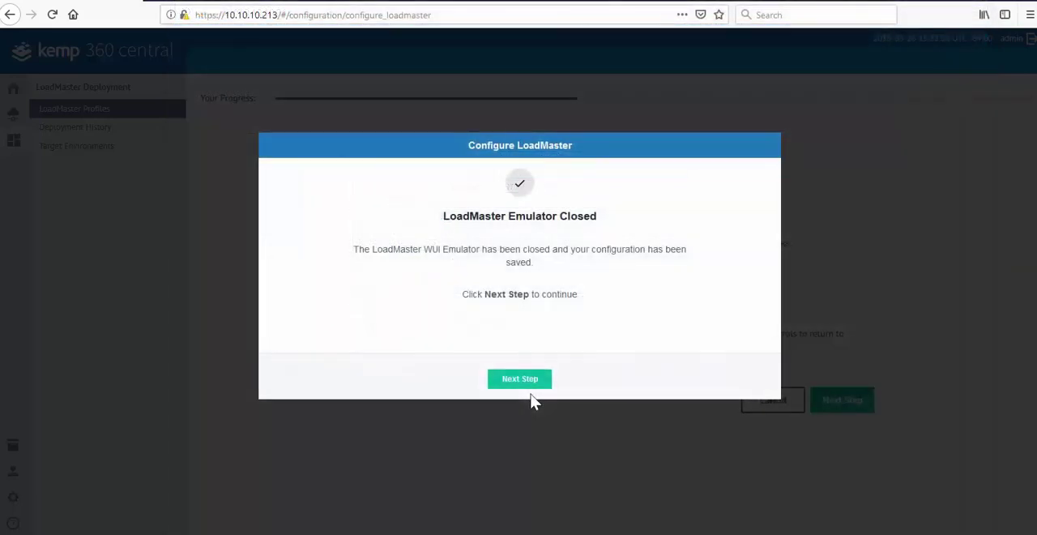
# Step: Finish the Advanced Profile as a Manual deployment with HyperV hypervisor and download the image
pyautogui.click(518, 377)
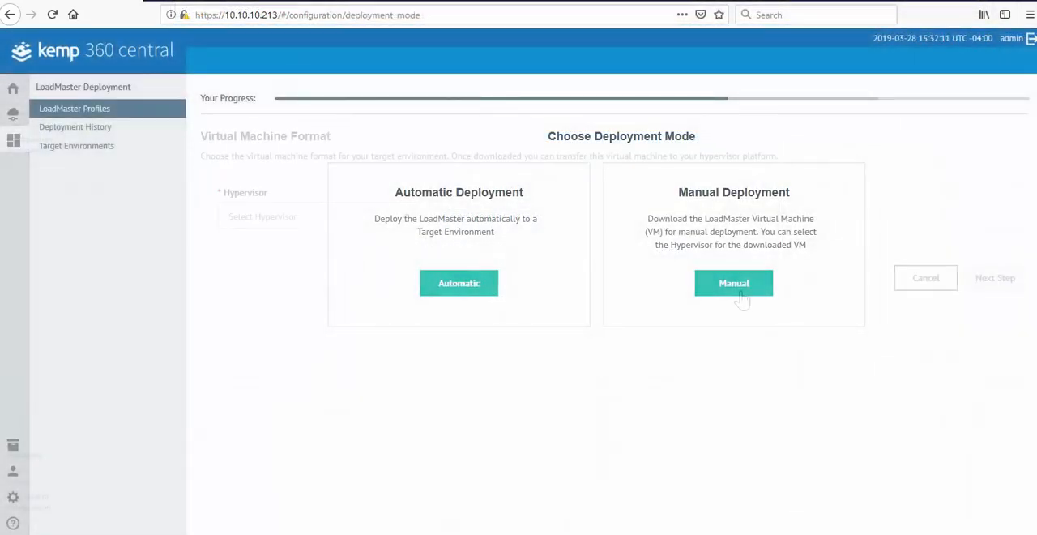
pyautogui.click(732, 282)
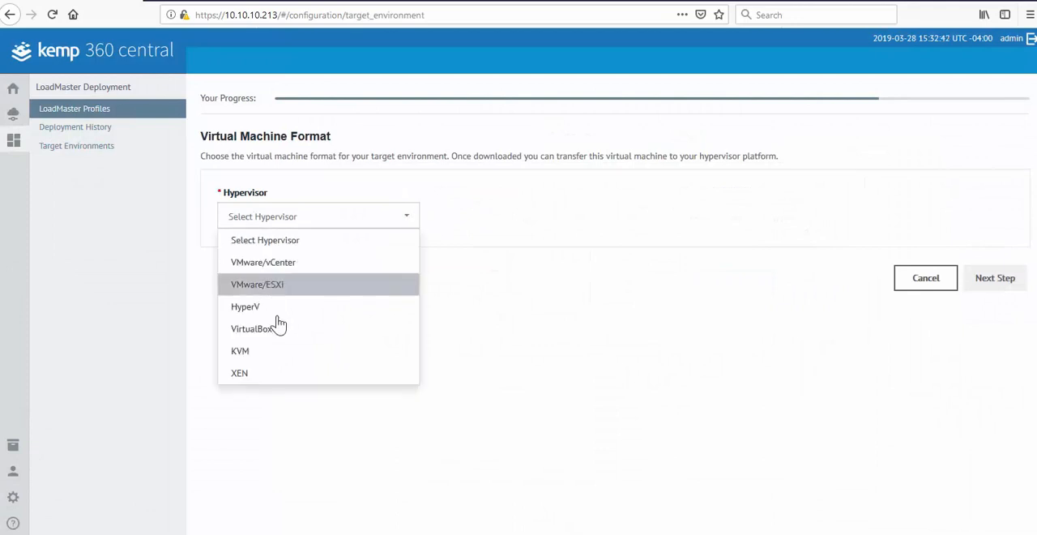
pyautogui.click(247, 307)
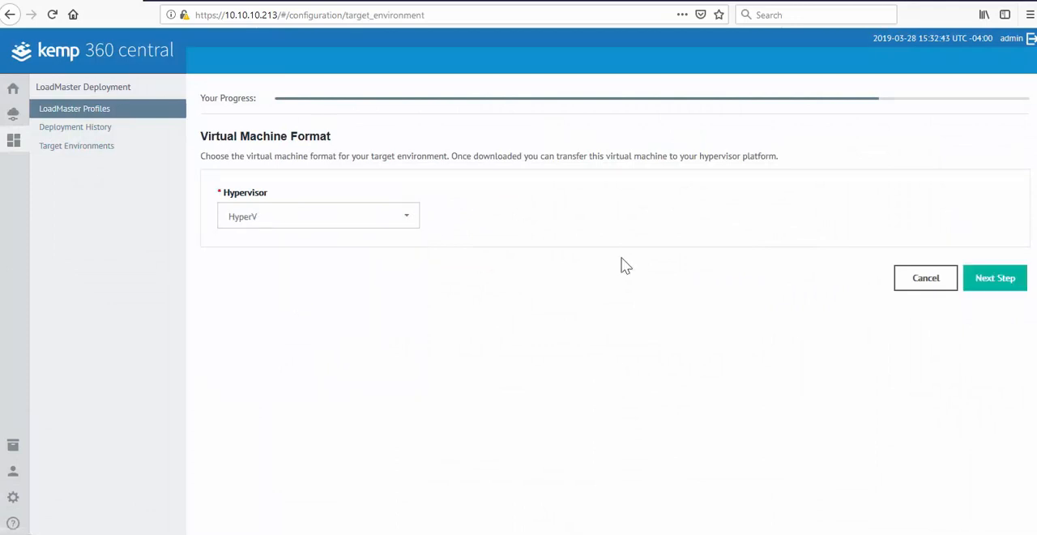
pyautogui.click(996, 277)
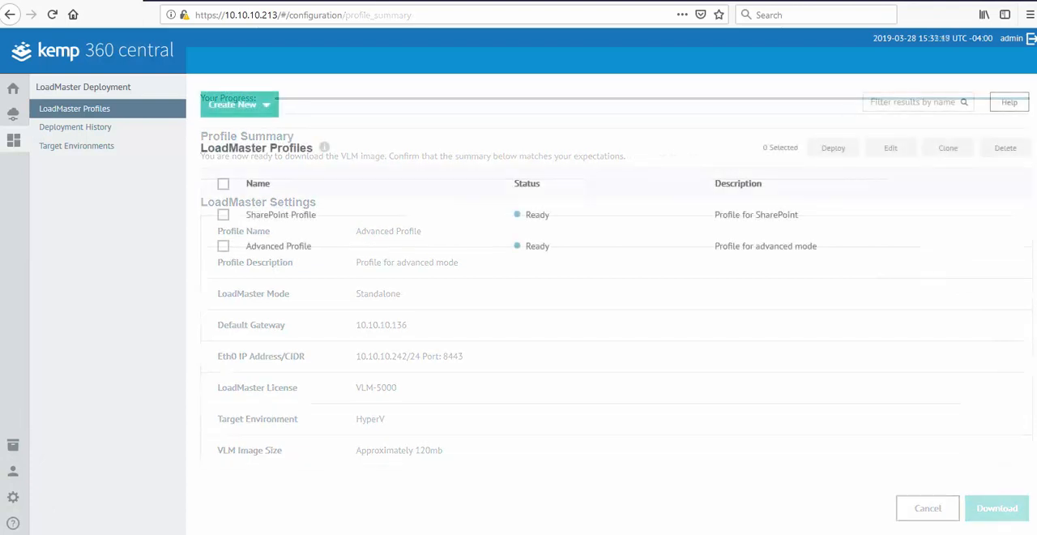
pyautogui.click(927, 507)
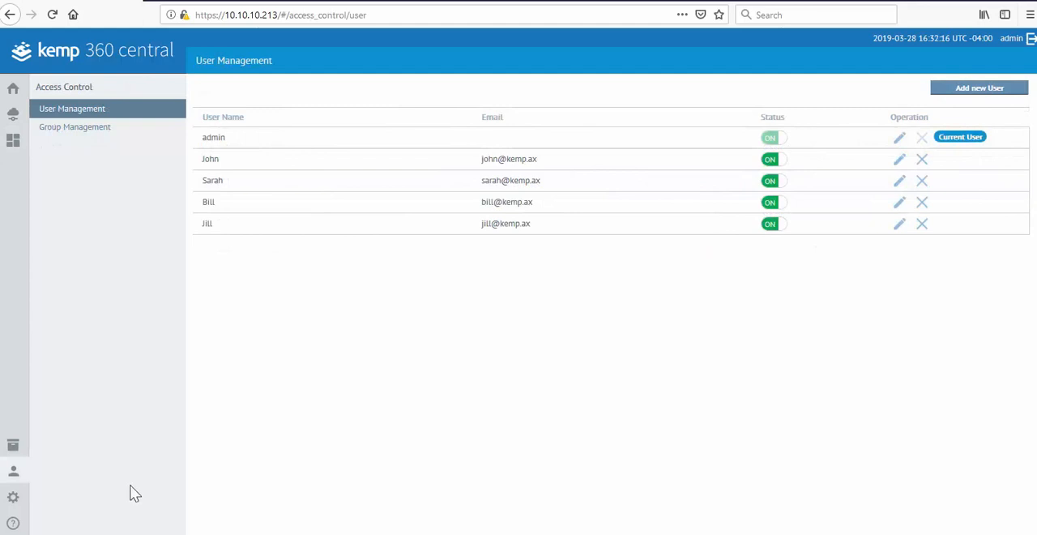
pyautogui.moveTo(75, 126)
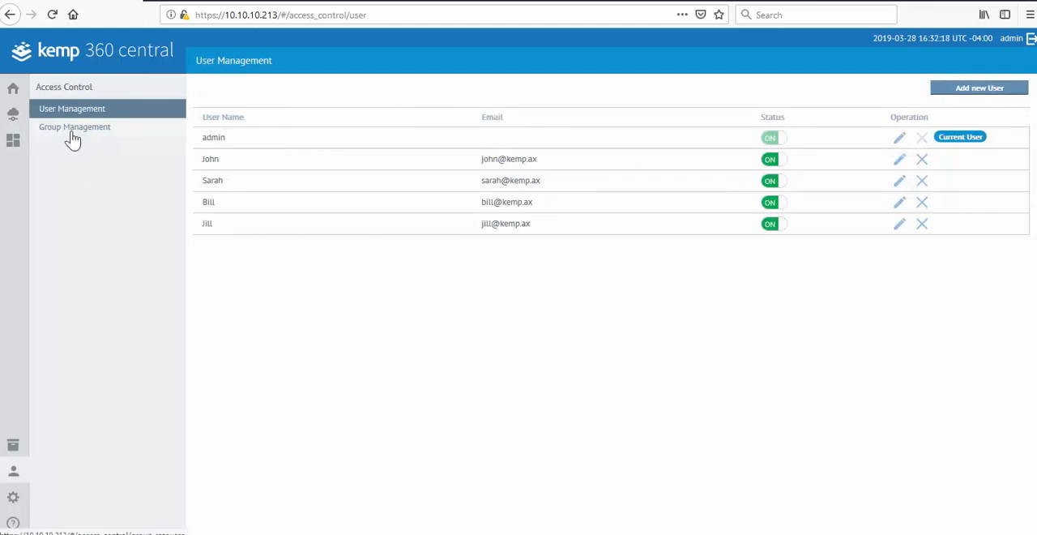
# Step: Switch Access Control to Group Management to review the user groups
pyautogui.click(74, 126)
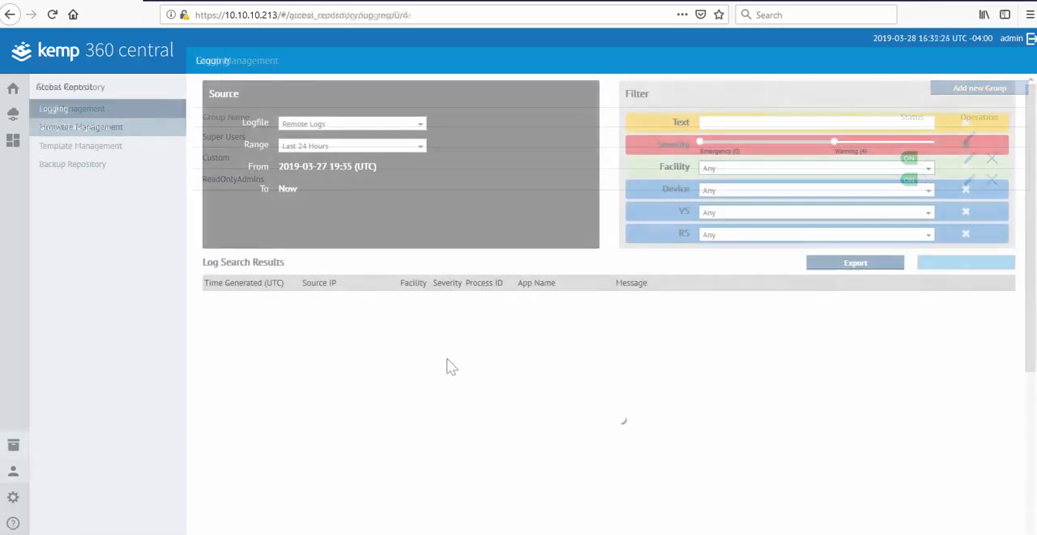
# Step: Filter remote logs to device 52.183.14.42 for the last 24 hours and run the search
pyautogui.click(977, 263)
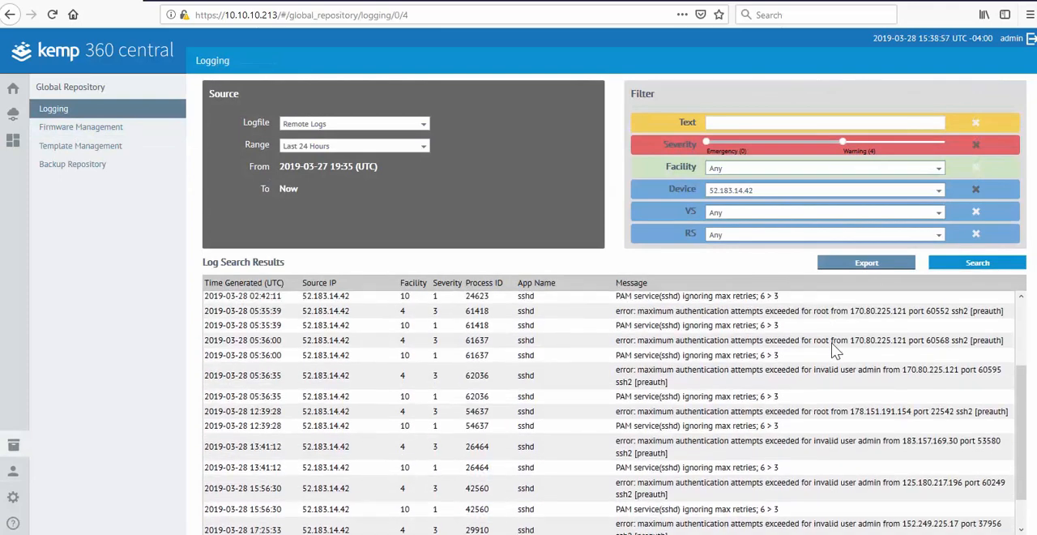
pyautogui.scroll(-3)
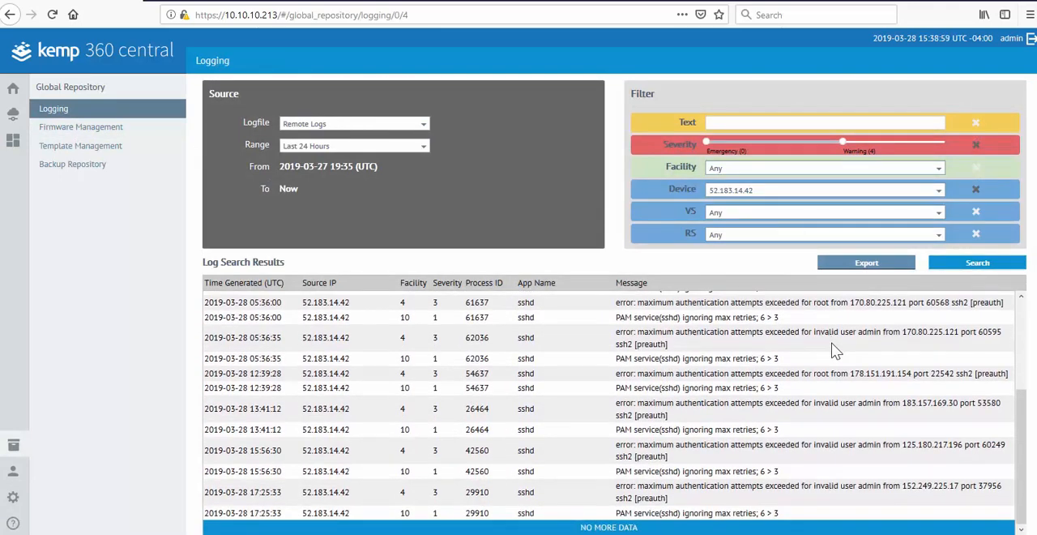
pyautogui.click(977, 262)
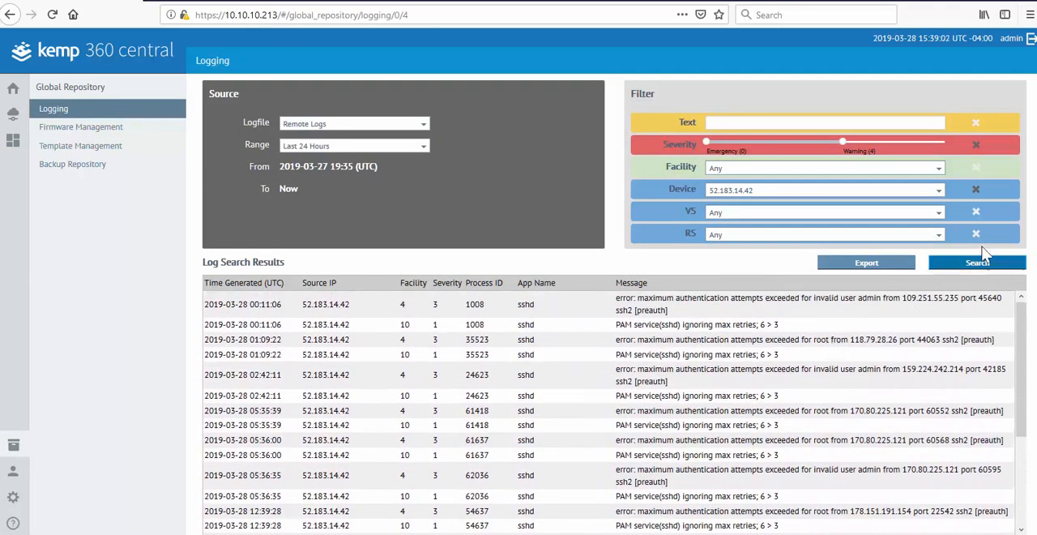